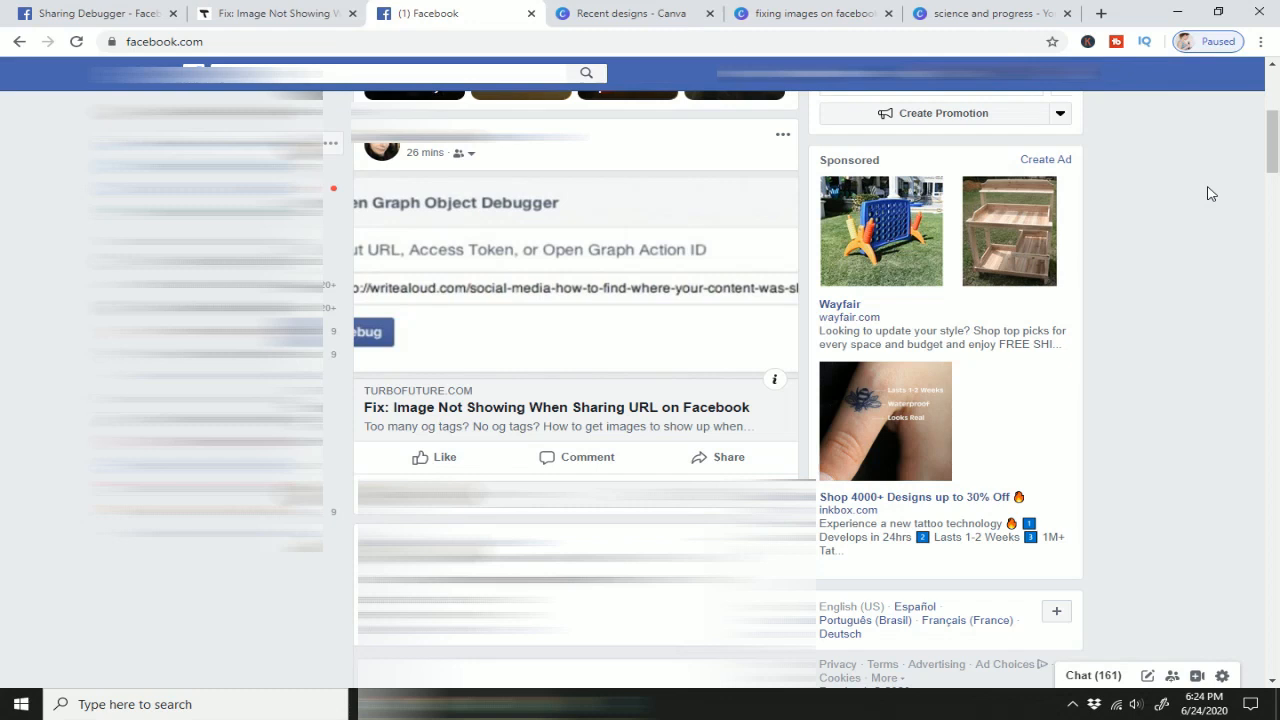
mouse_move(420, 332)
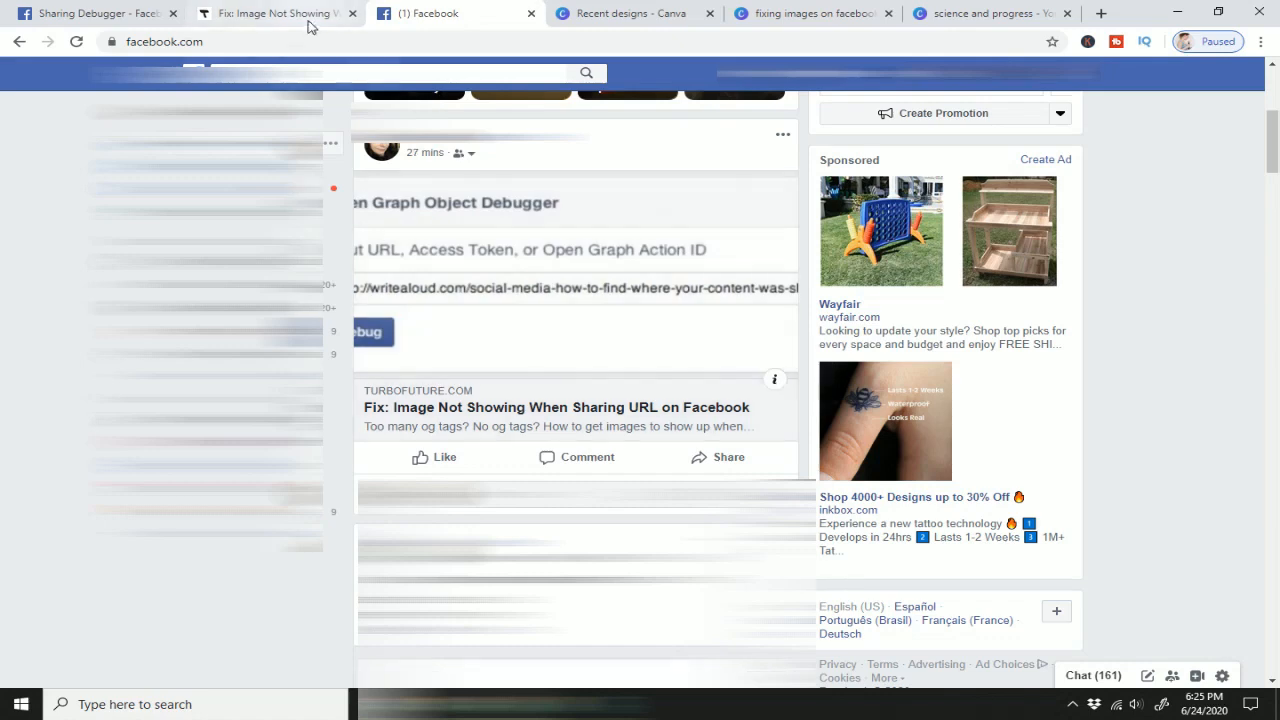
Scroll through the TurboFuture article on missing Facebook share images to see its new cover image
click(276, 12)
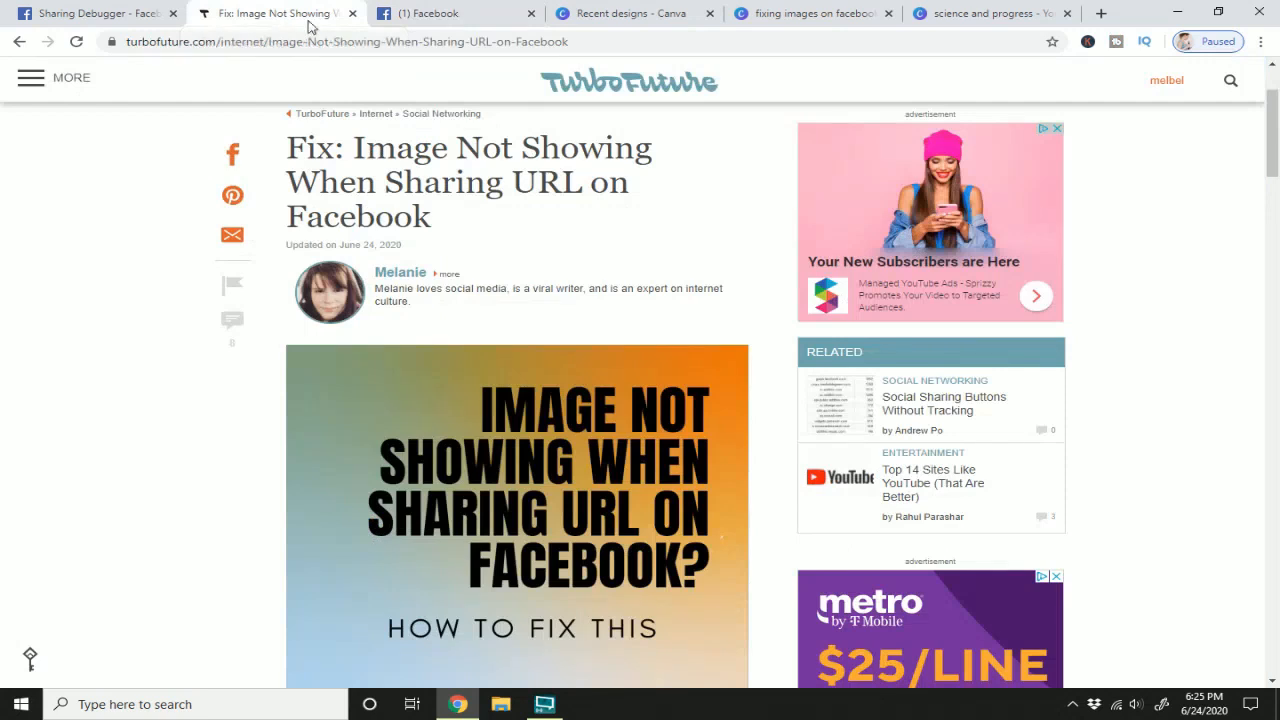
scroll(down, 3)
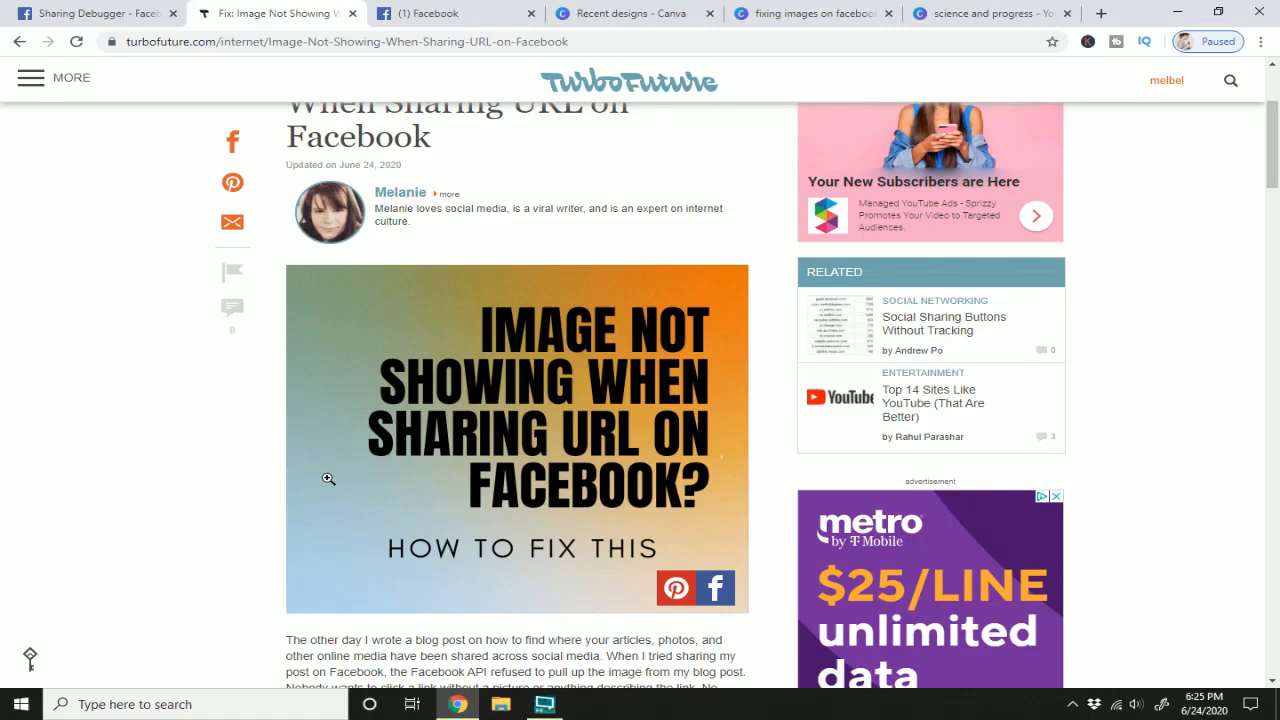
mouse_move(576, 264)
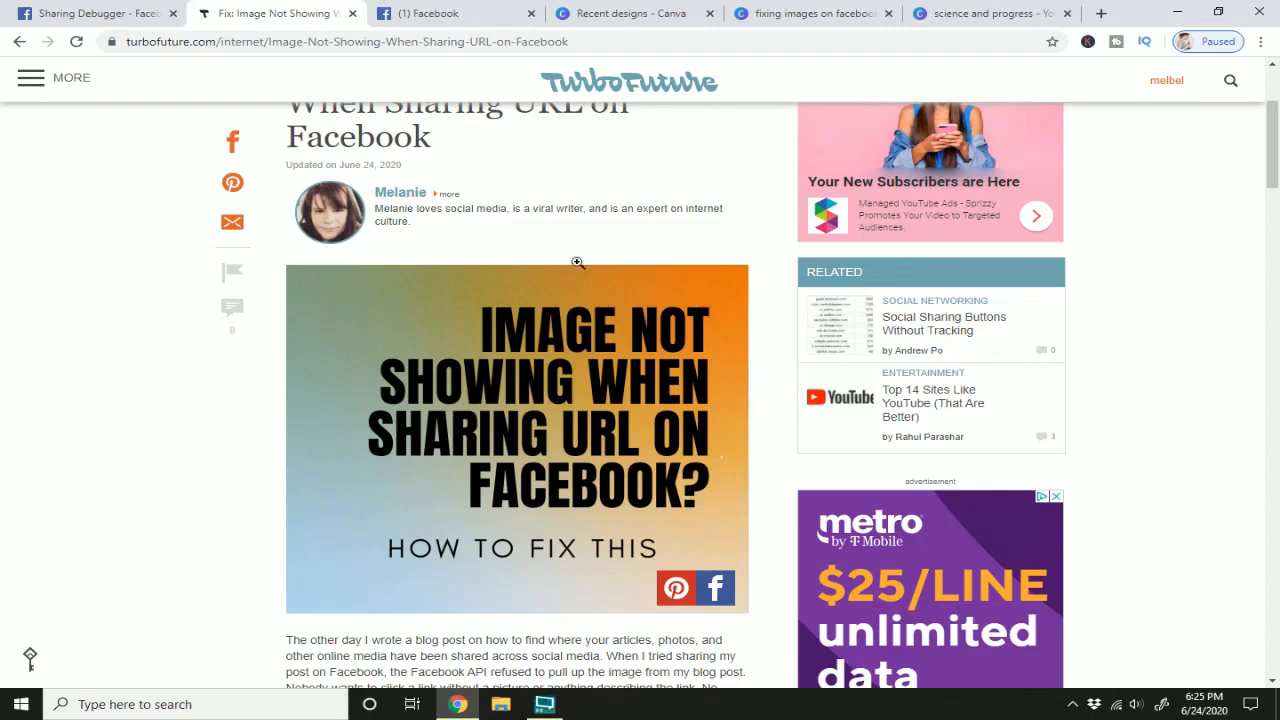
scroll(down, 3)
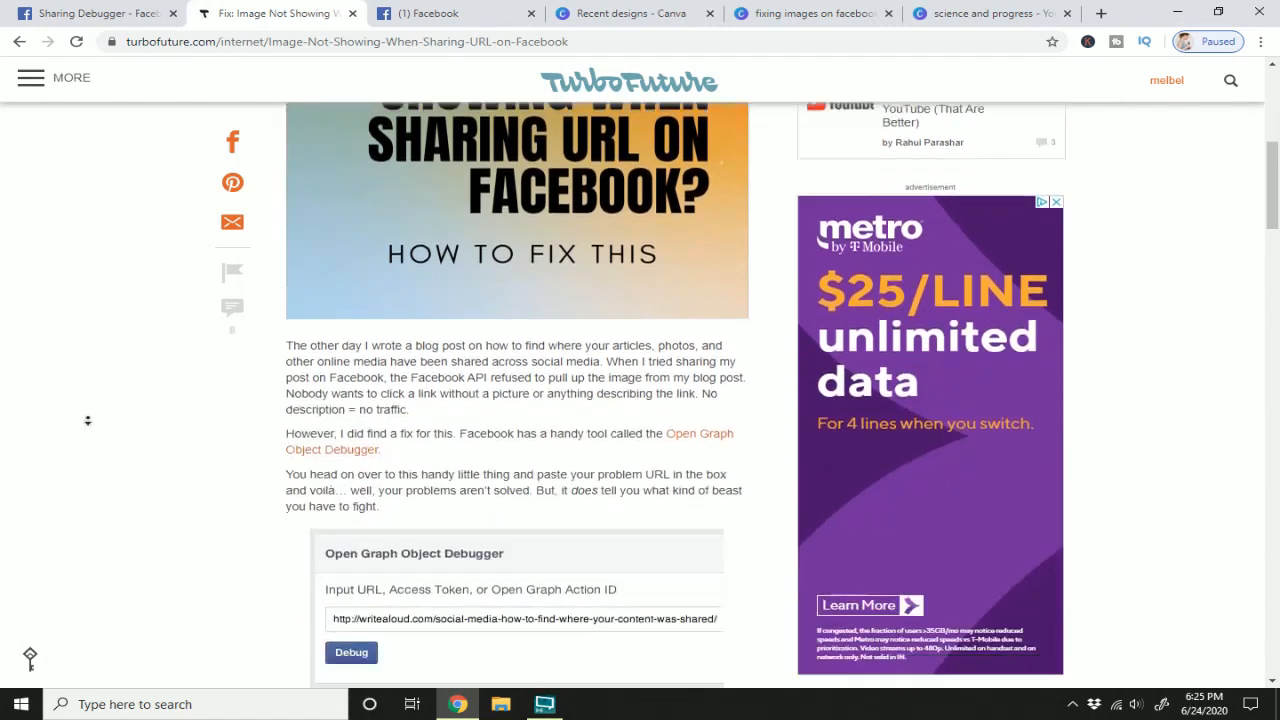
scroll(down, 3)
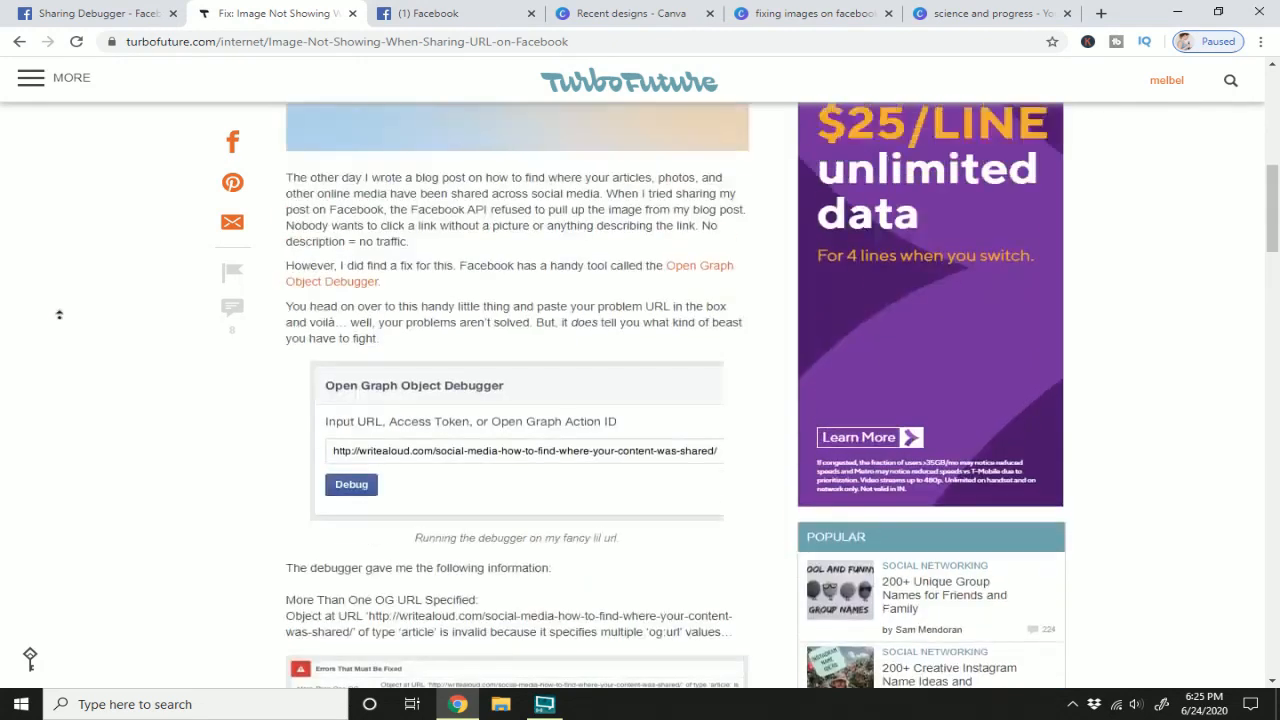
scroll(up, 3)
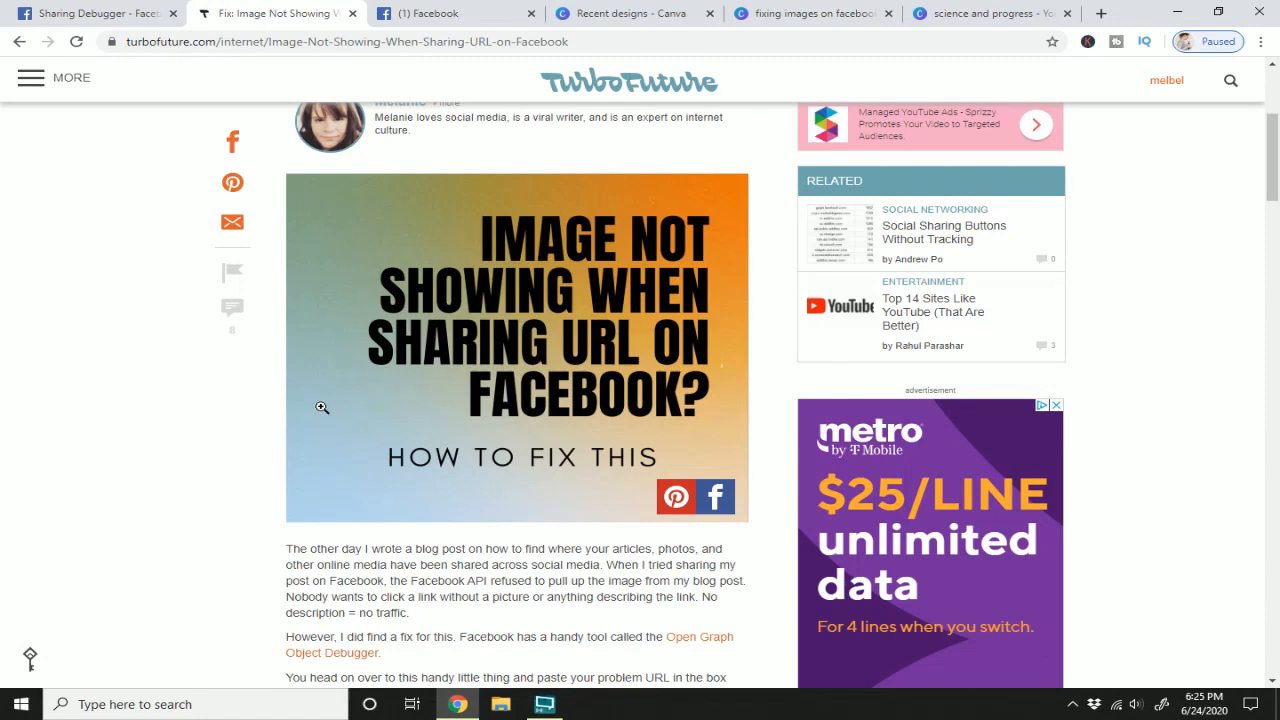
Check the Facebook post's outdated link preview, then go to the Sharing Debugger page
click(450, 12)
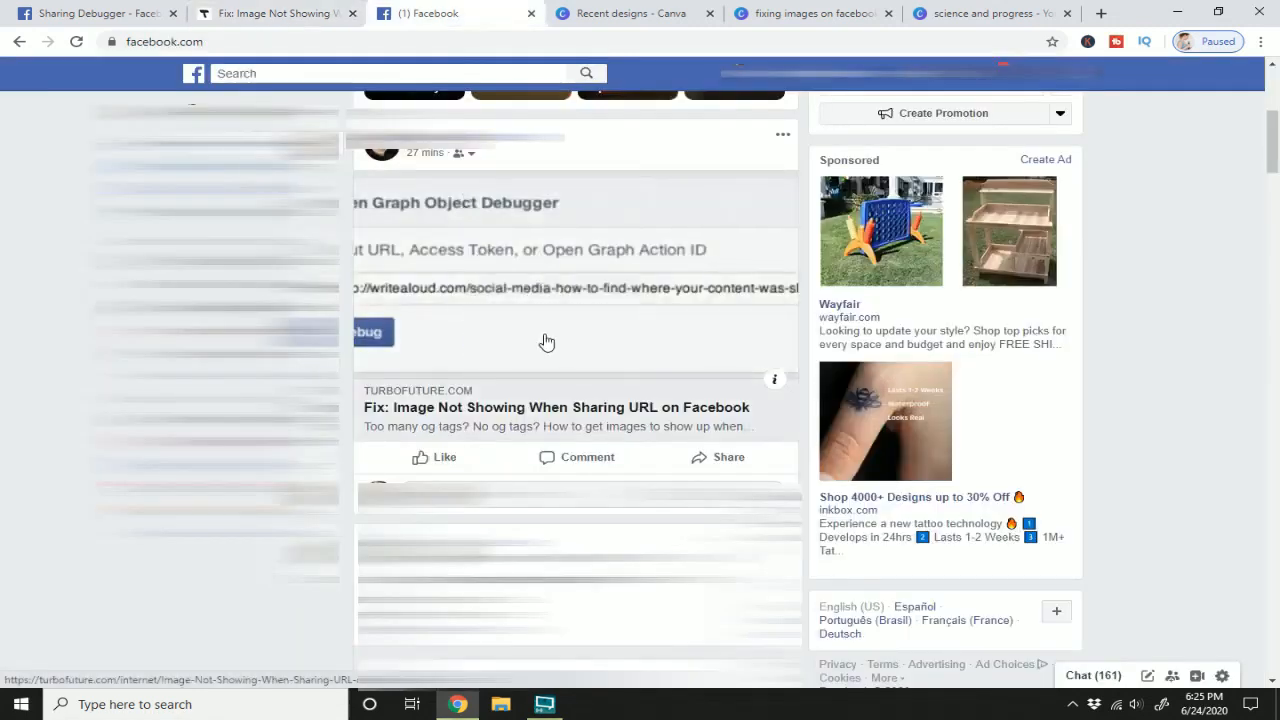
mouse_move(624, 316)
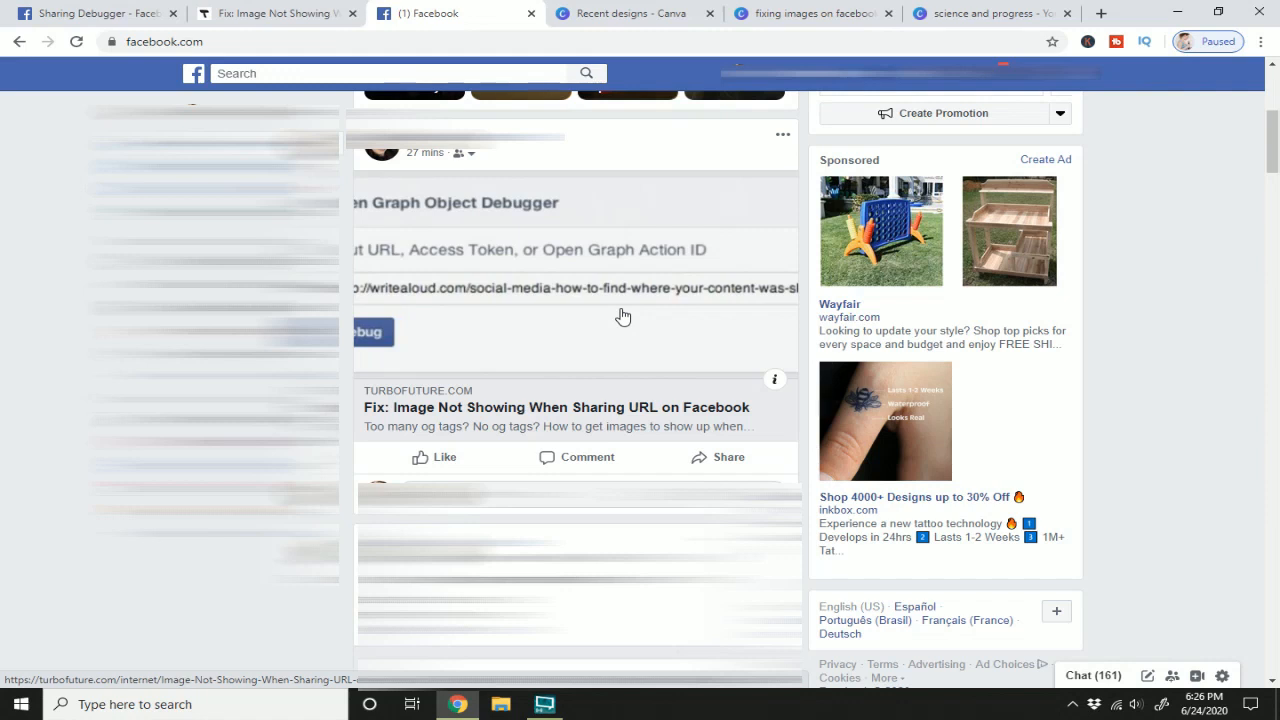
click(96, 12)
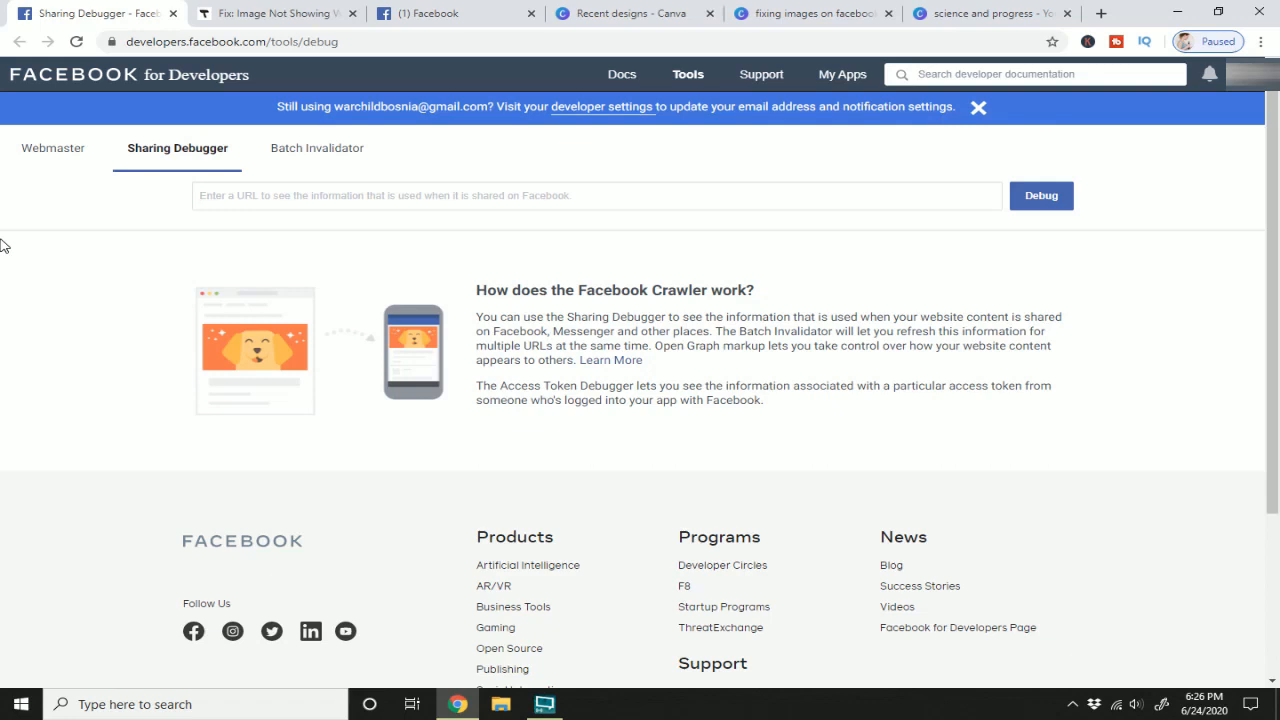
Debug the TurboFuture article URL, getting a 200 response with the old preview image
click(276, 12)
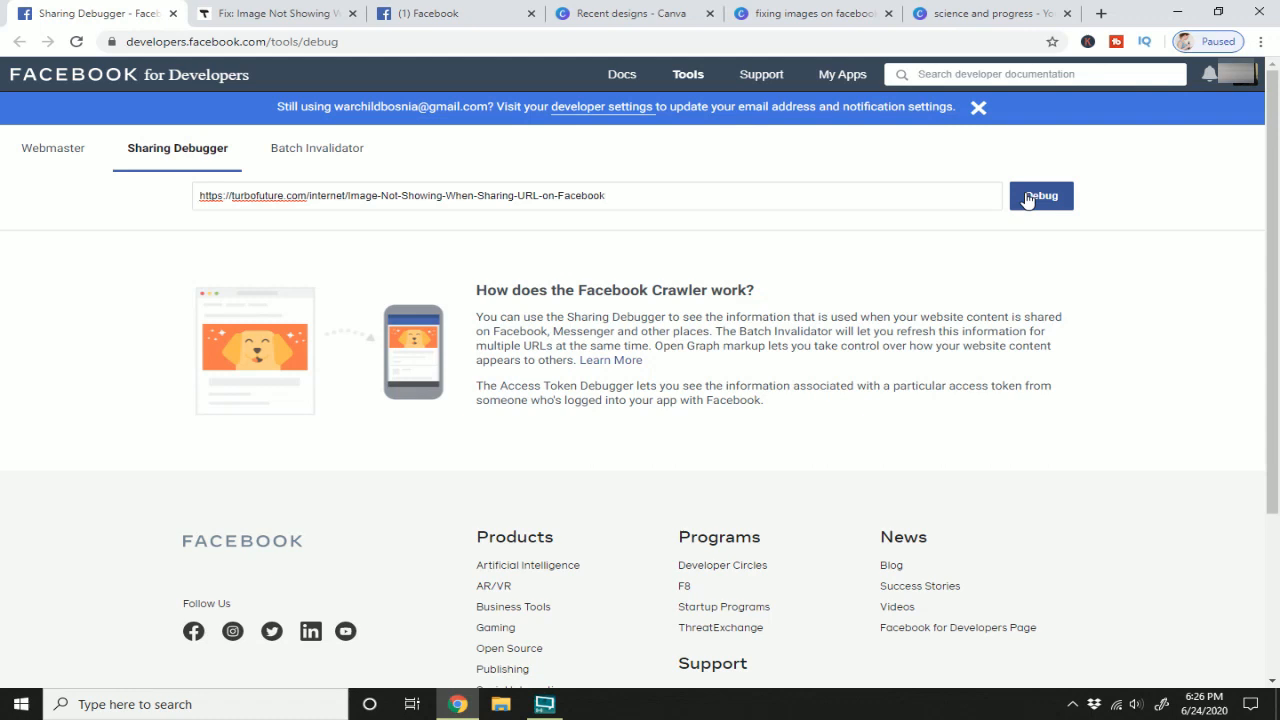
click(604, 196)
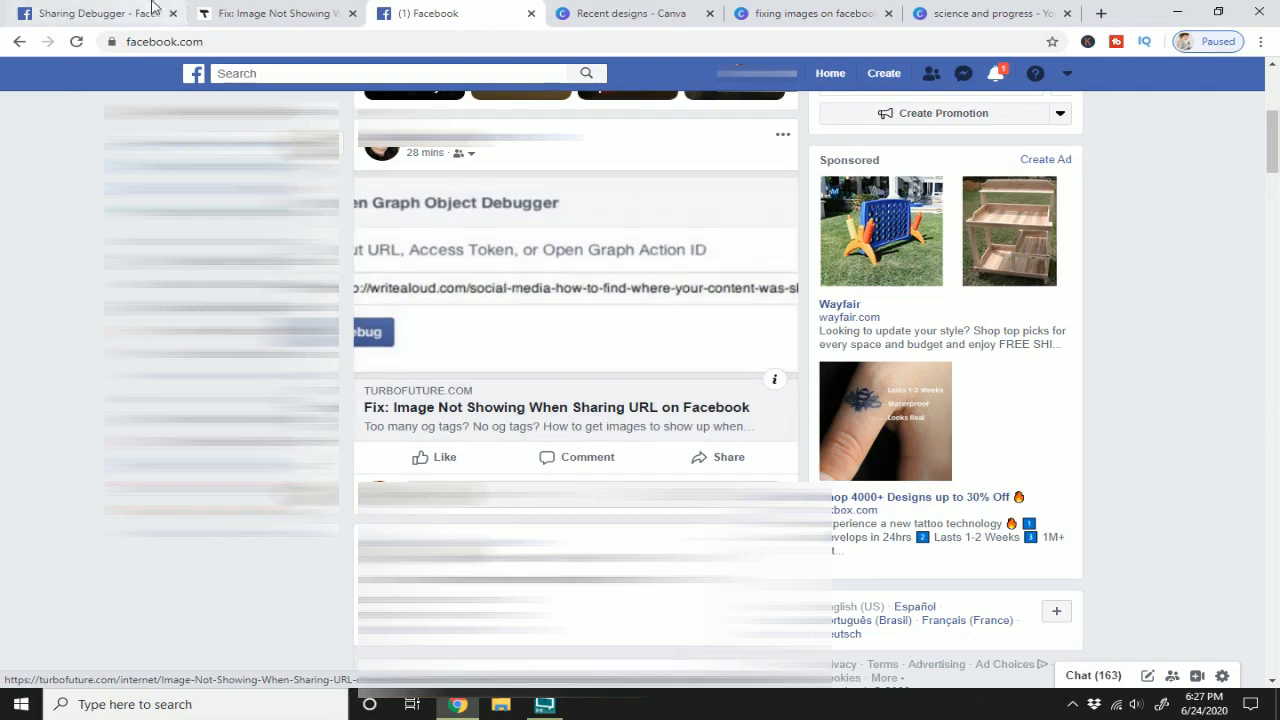
click(90, 12)
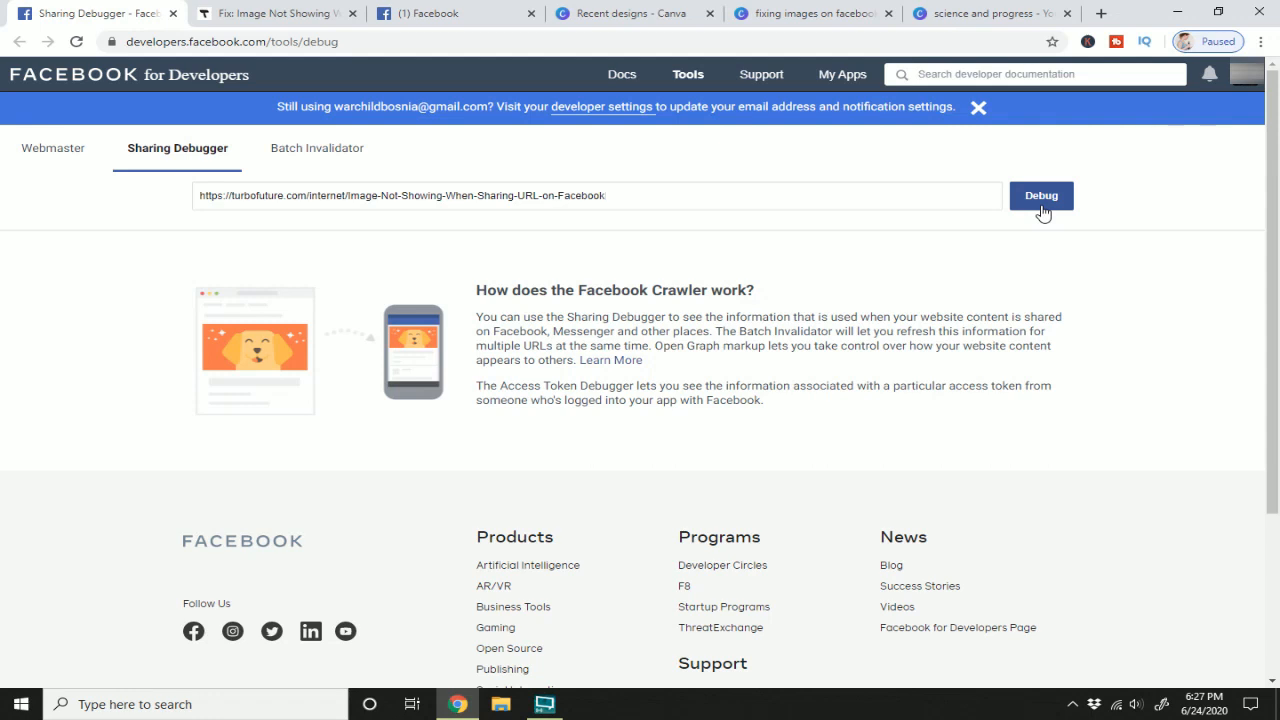
click(1040, 196)
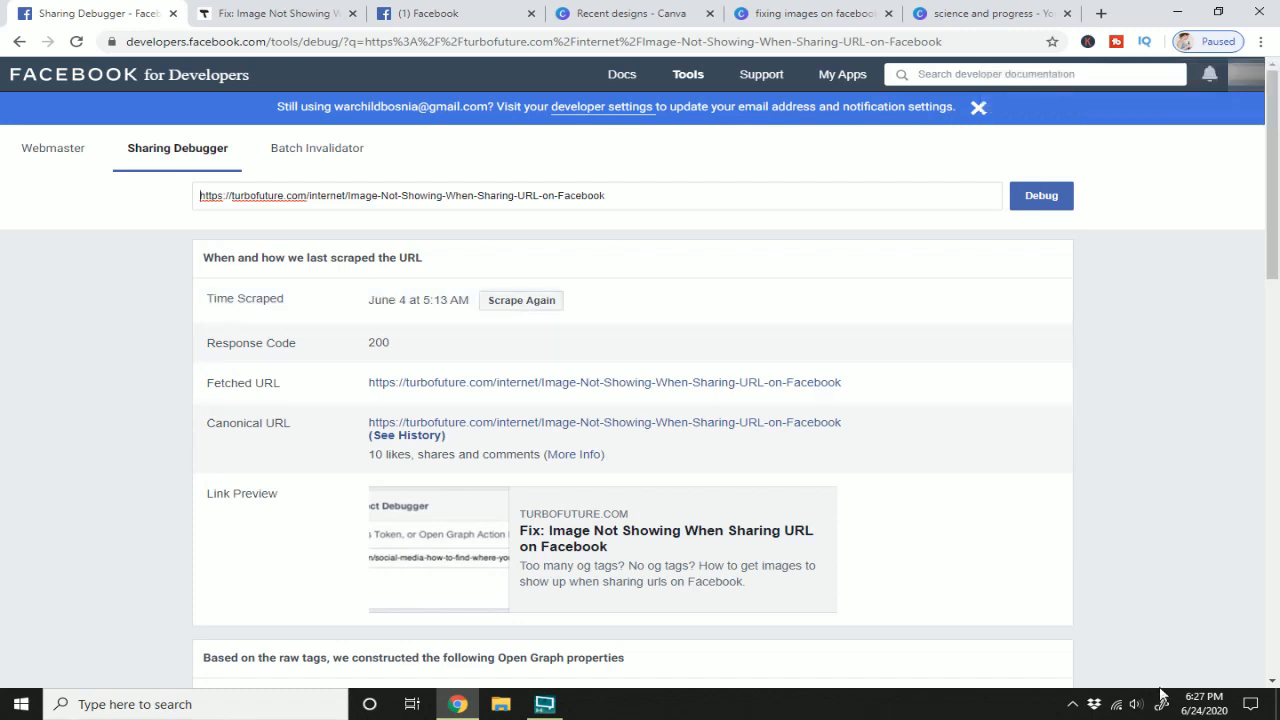
mouse_move(1004, 536)
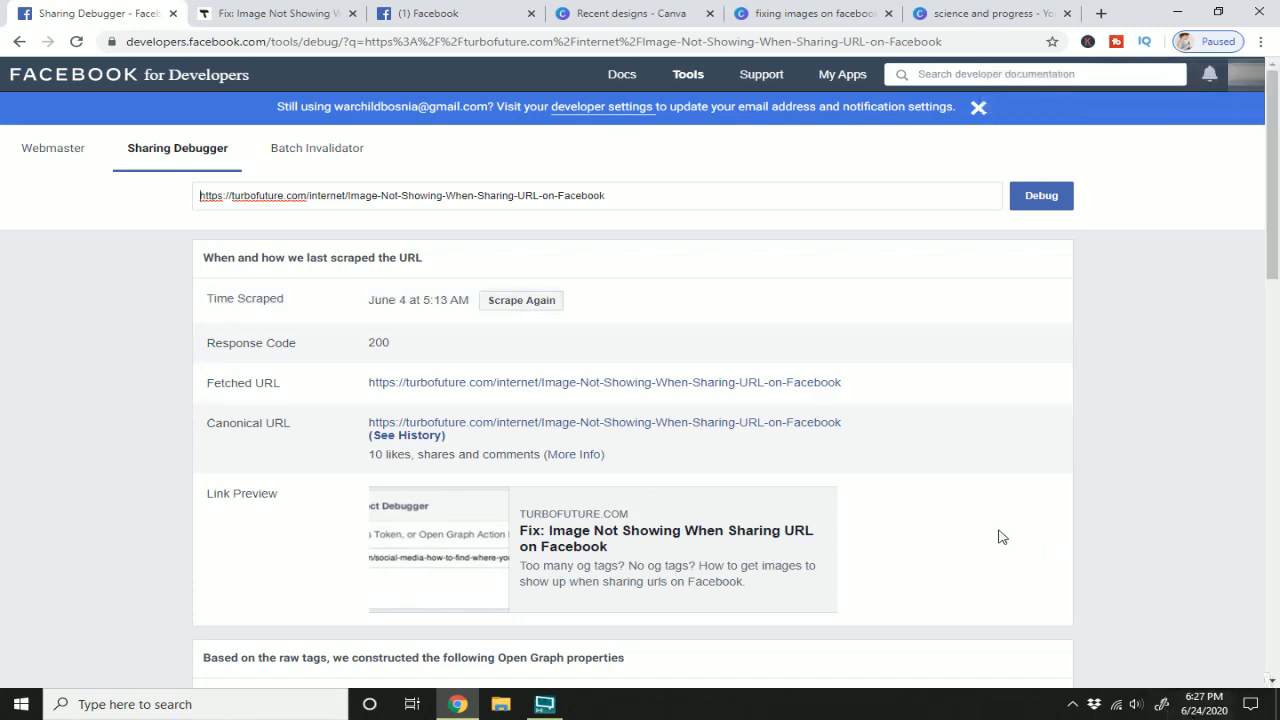
Scrape the article again, producing a fresh scrape warning the hubstatic og:image could not be downloaded
click(520, 300)
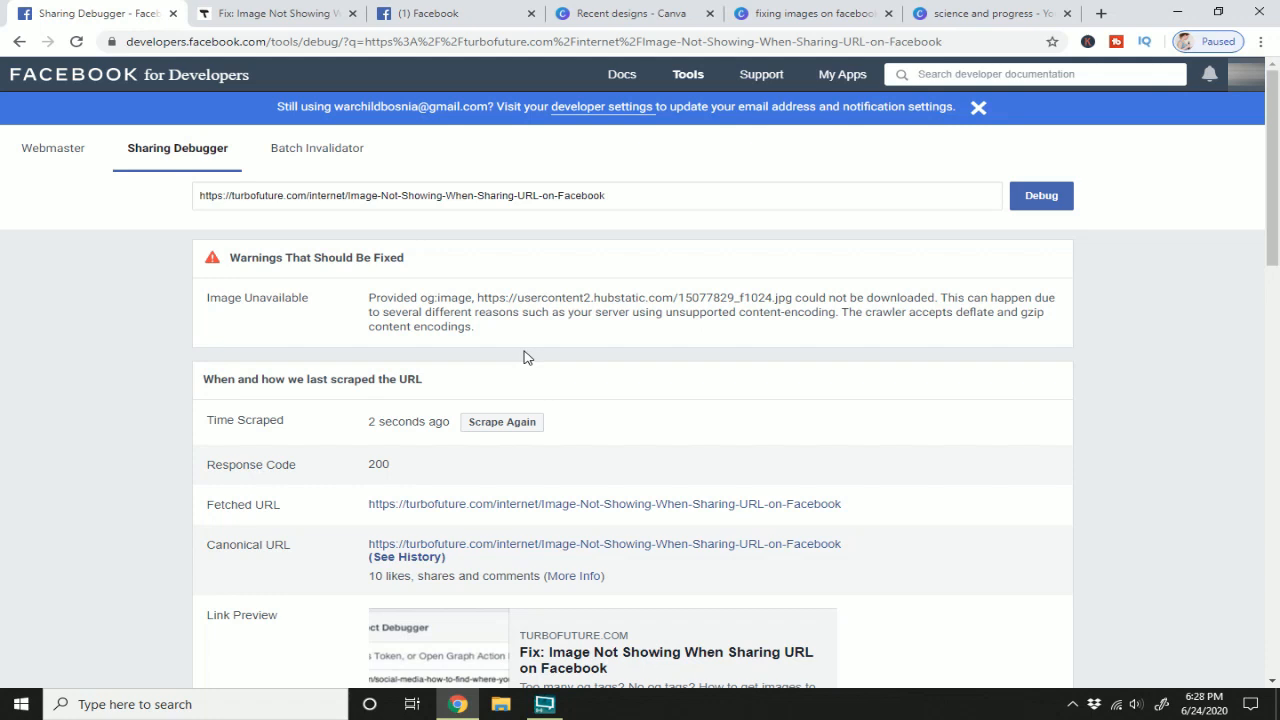
mouse_move(536, 296)
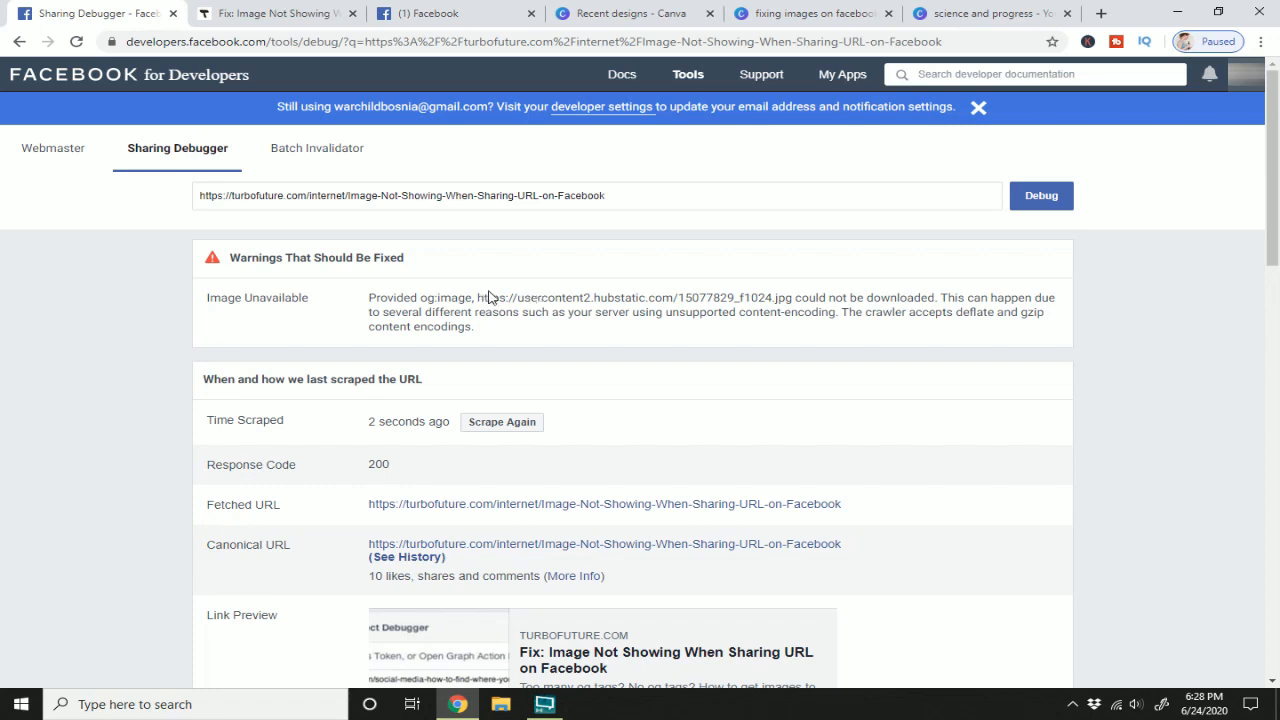
mouse_move(744, 306)
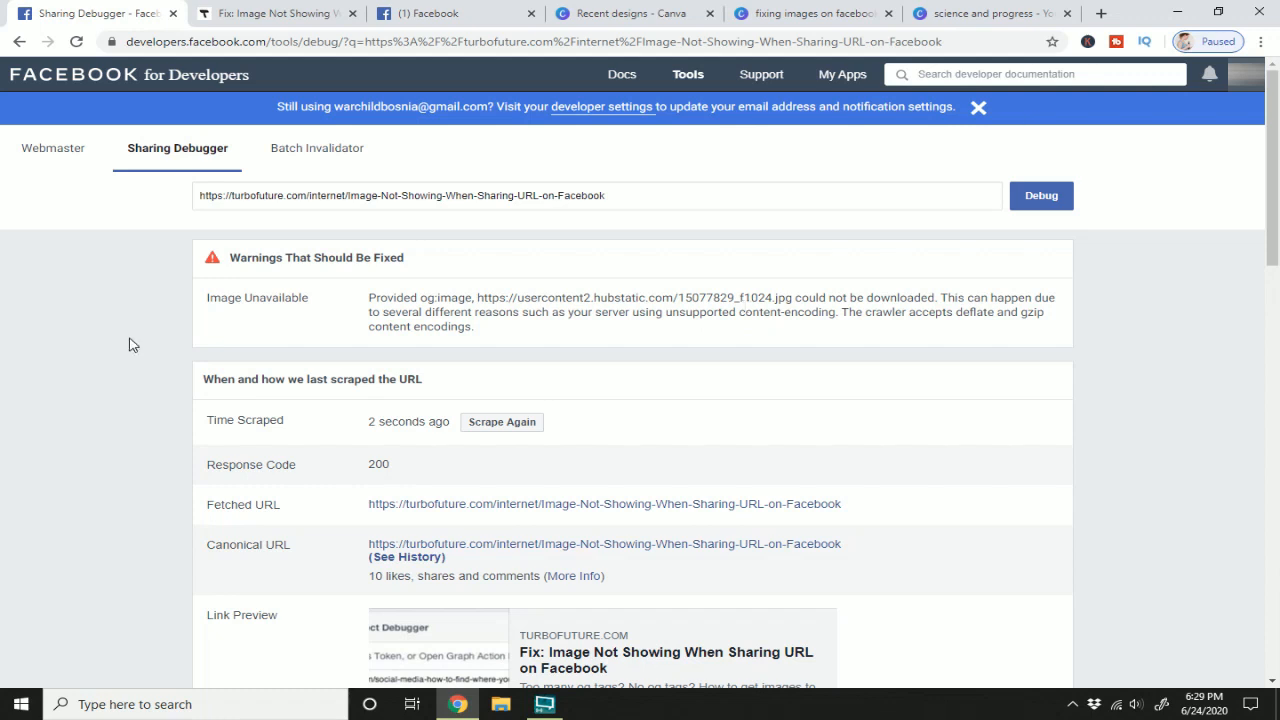
mouse_move(128, 284)
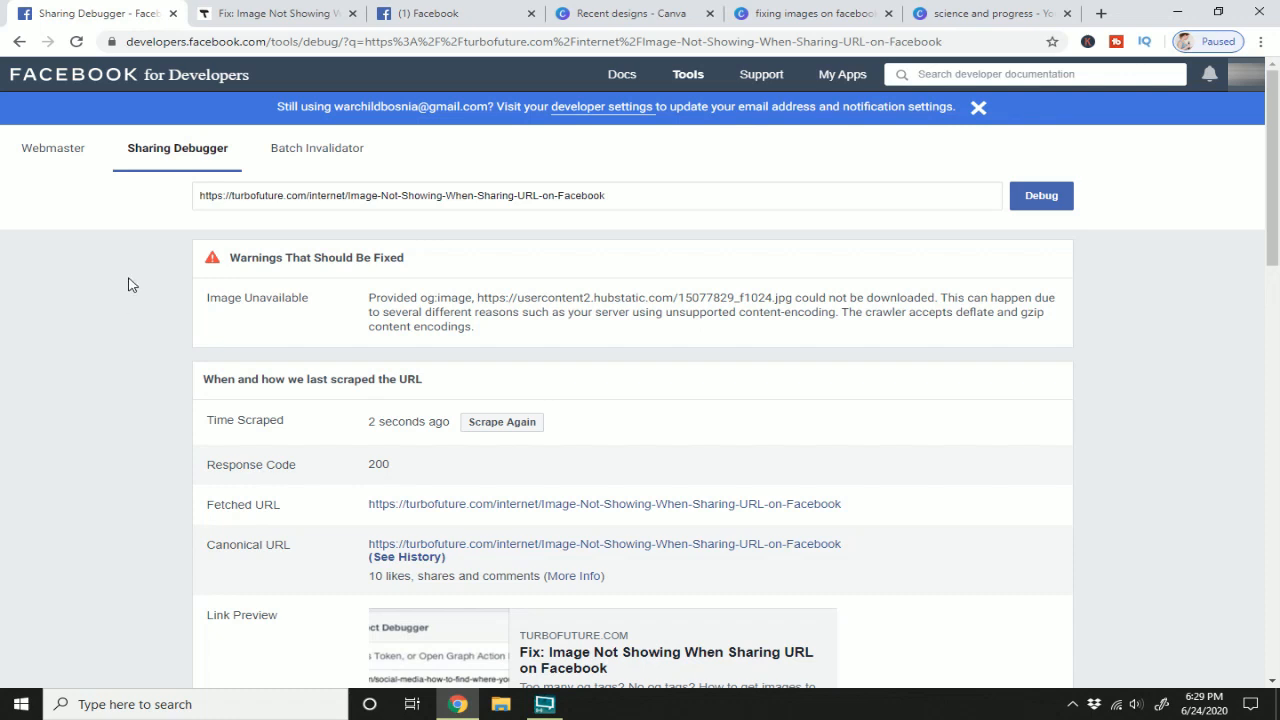
Review the Open Graph properties and view exactly what the scraper sees for the URL
scroll(down, 3)
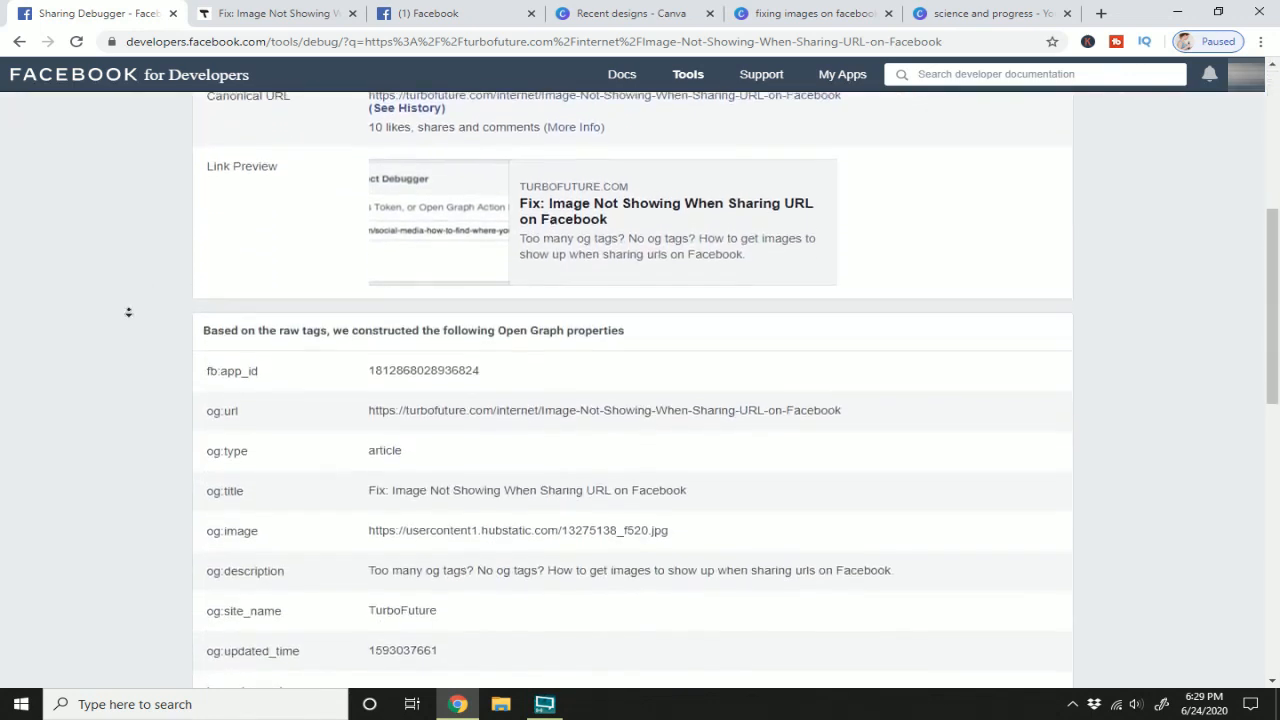
scroll(down, 3)
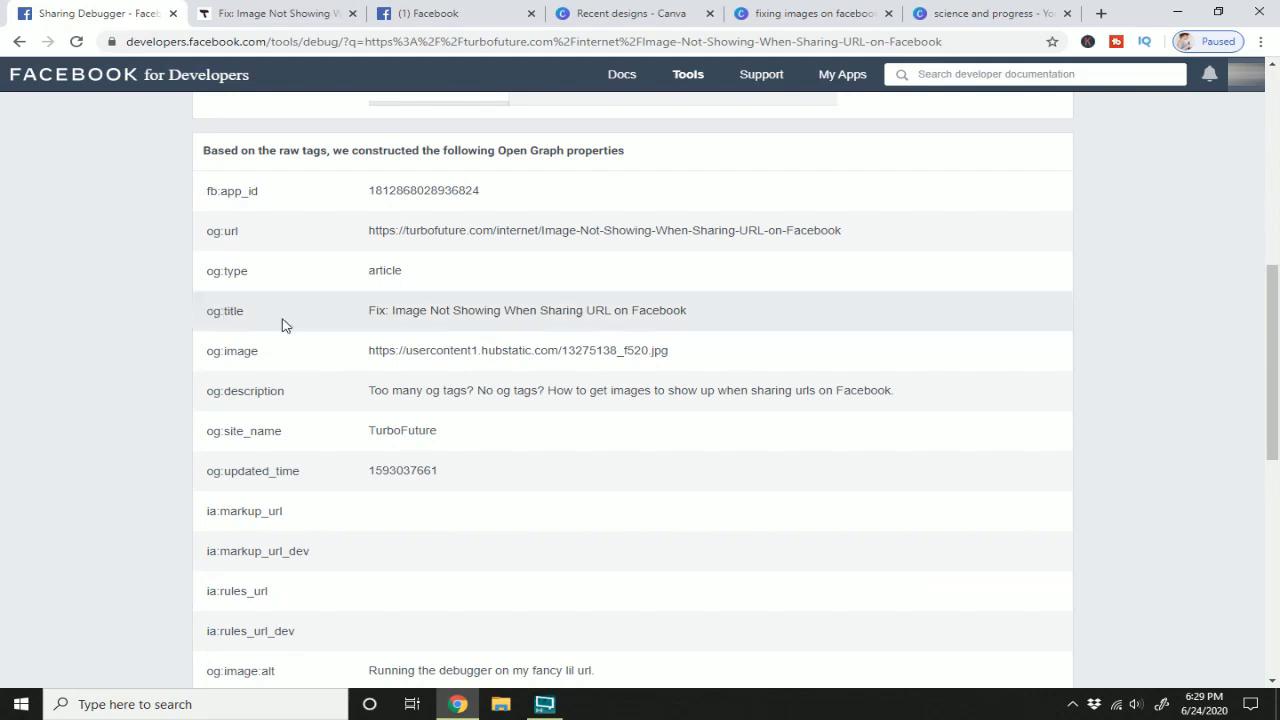
mouse_move(698, 322)
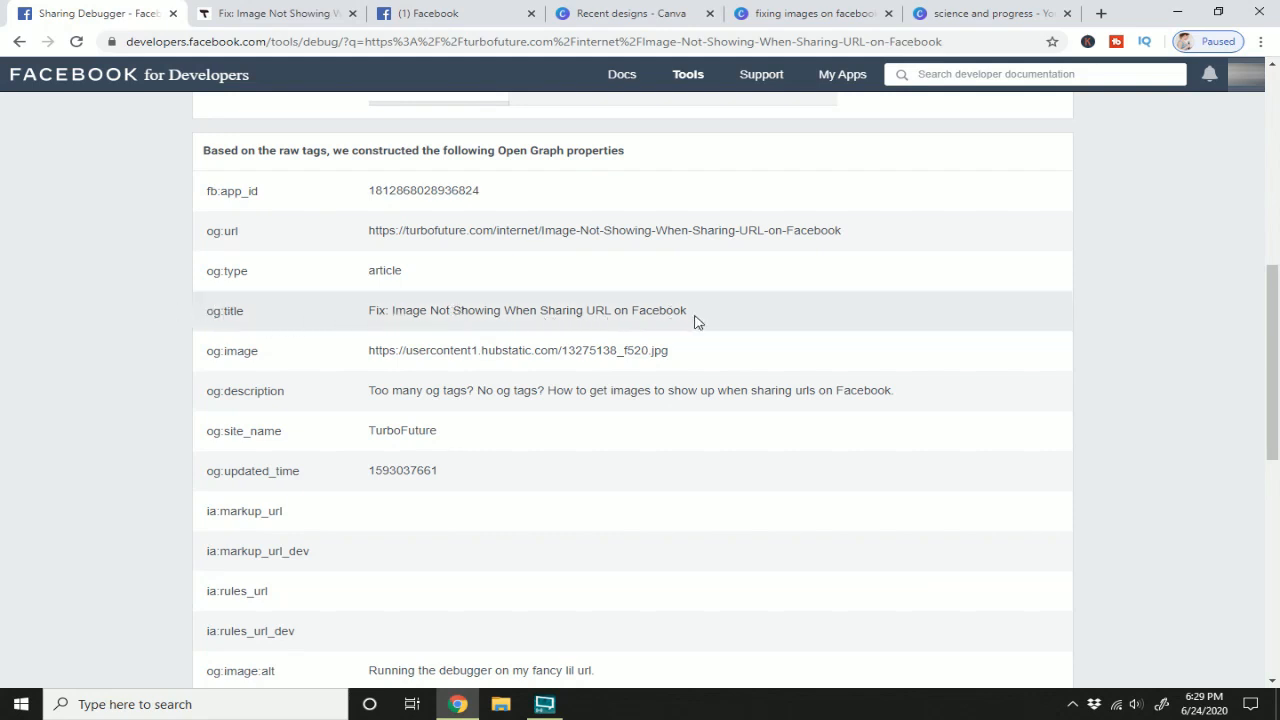
mouse_move(474, 230)
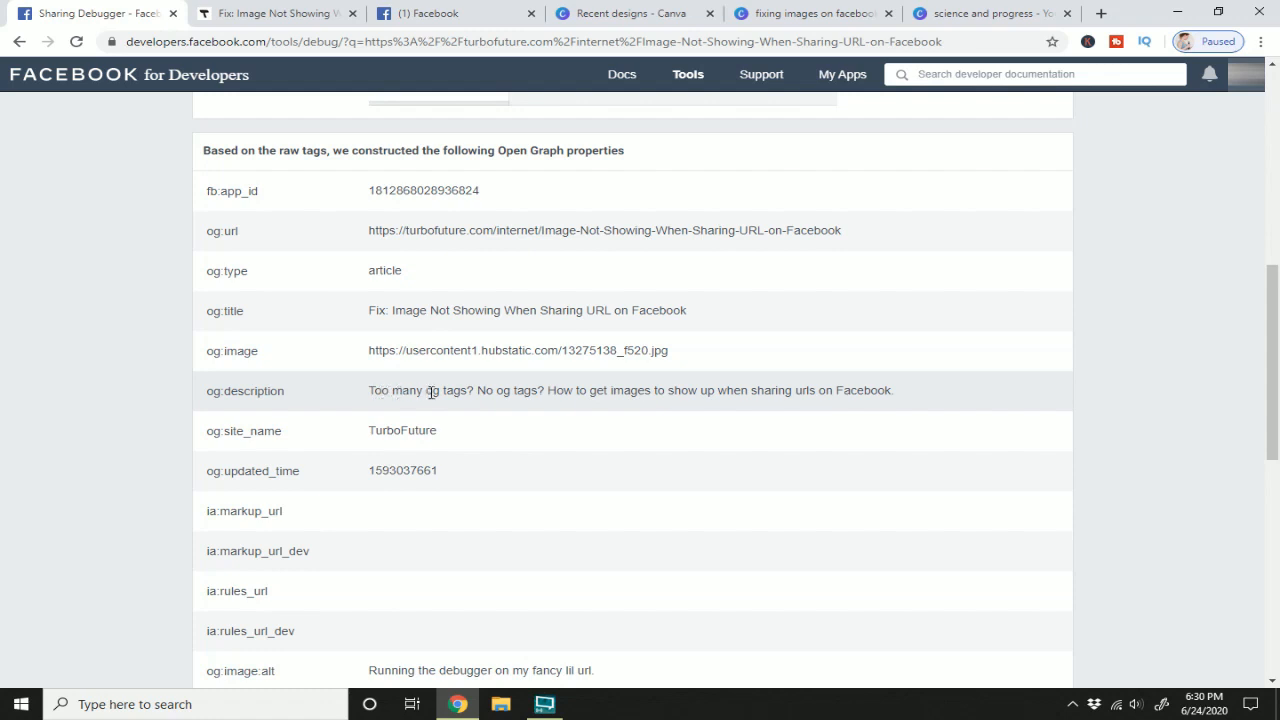
mouse_move(730, 406)
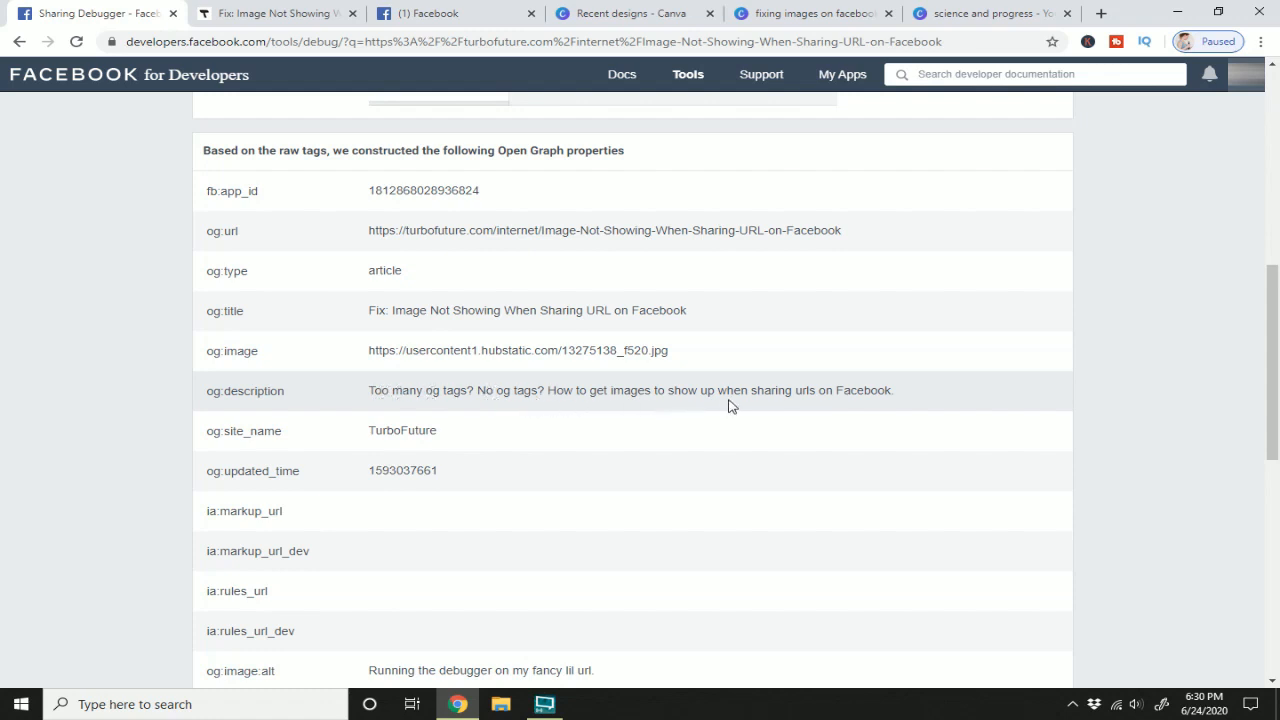
mouse_move(164, 416)
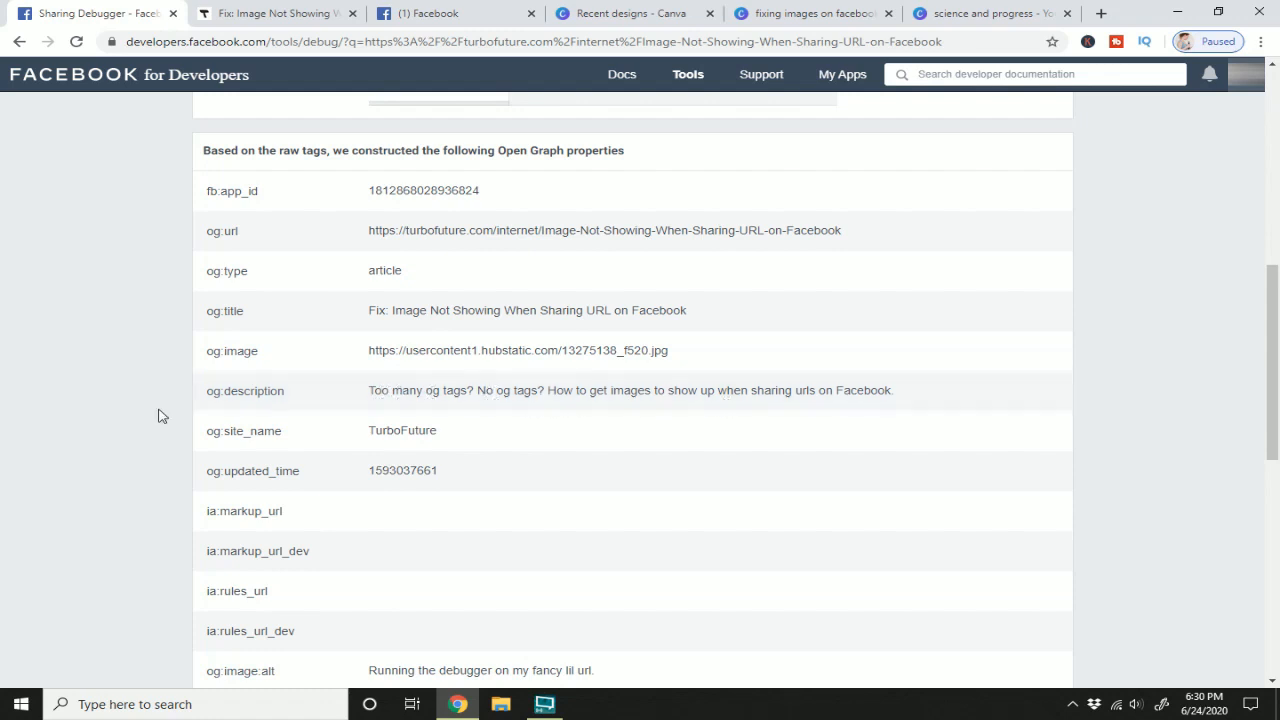
mouse_move(156, 424)
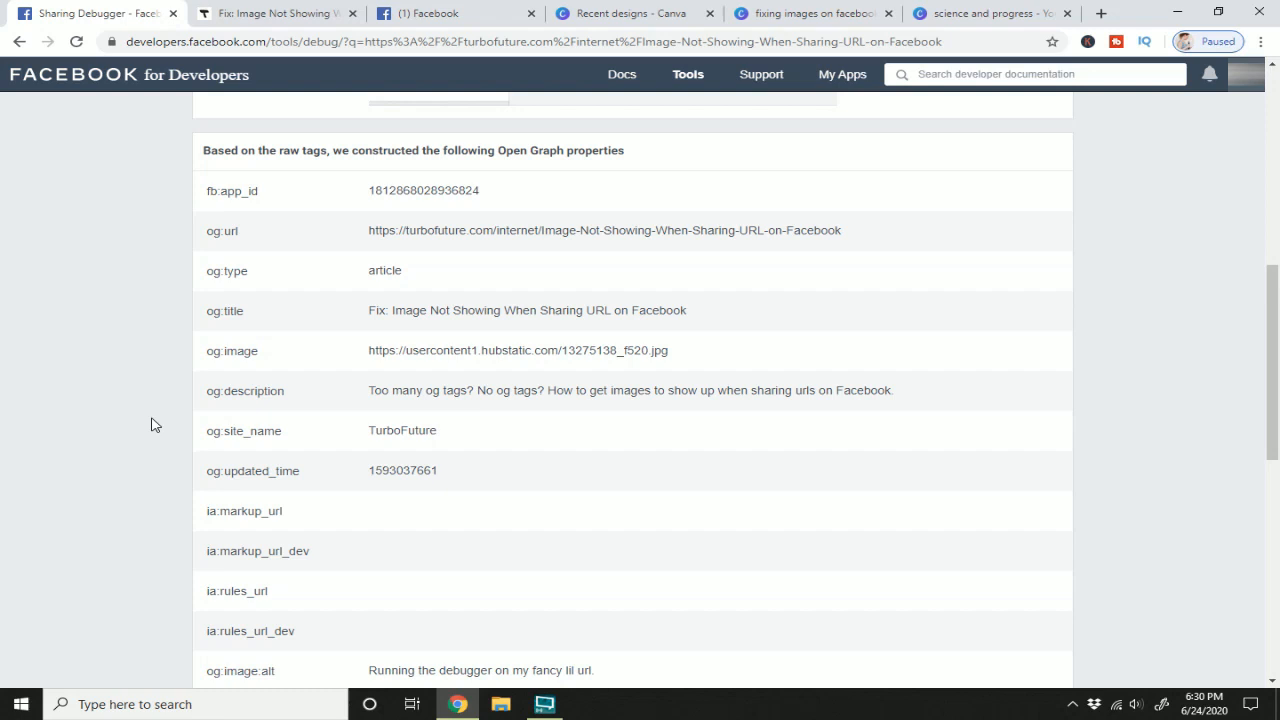
scroll(down, 3)
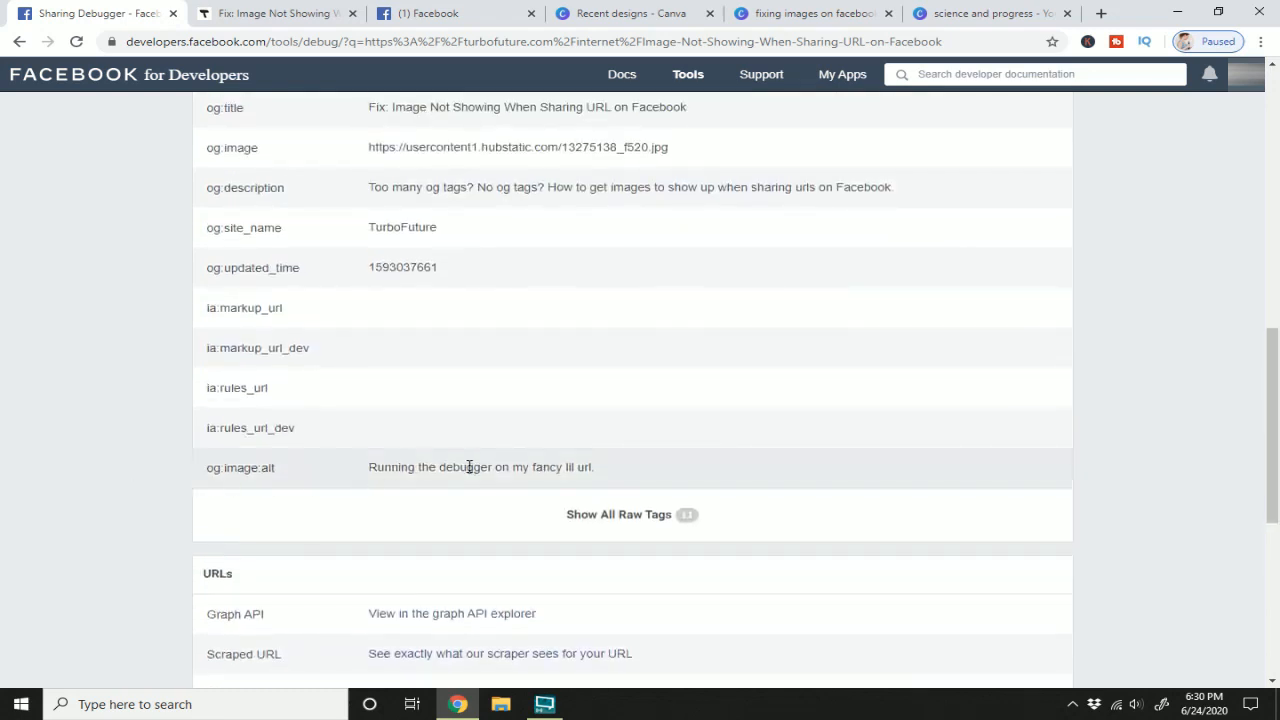
scroll(down, 3)
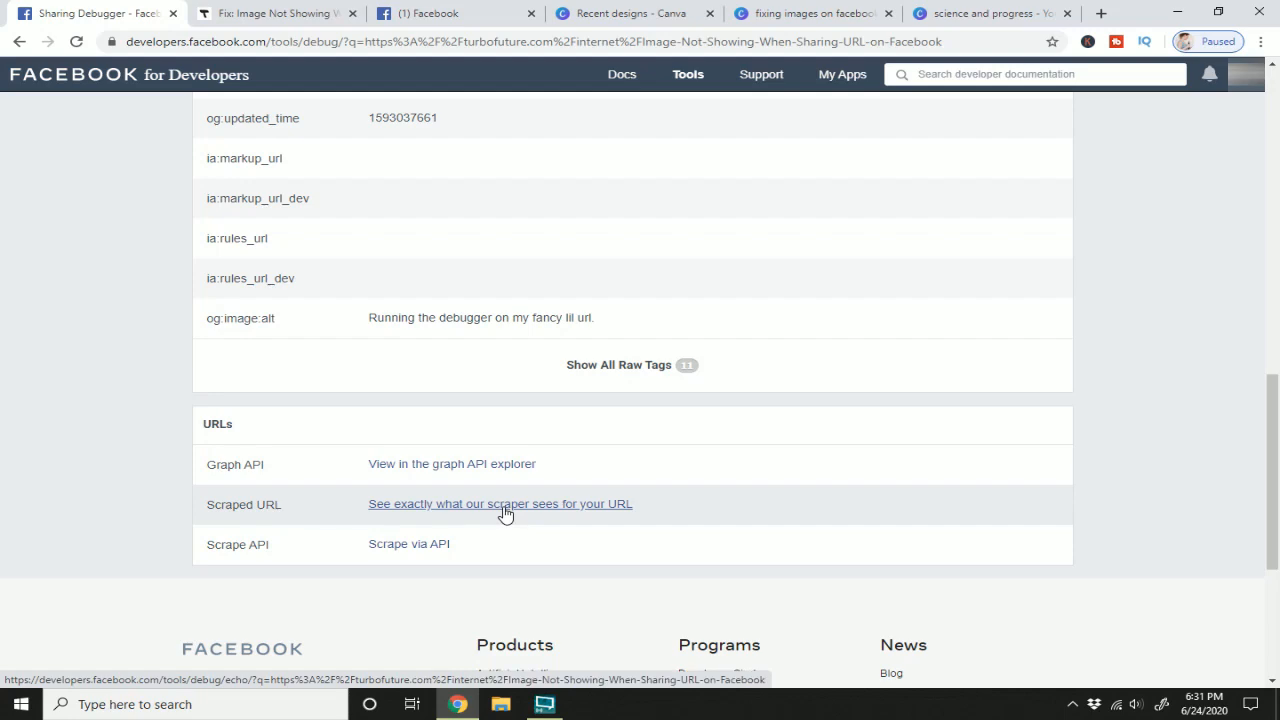
click(500, 504)
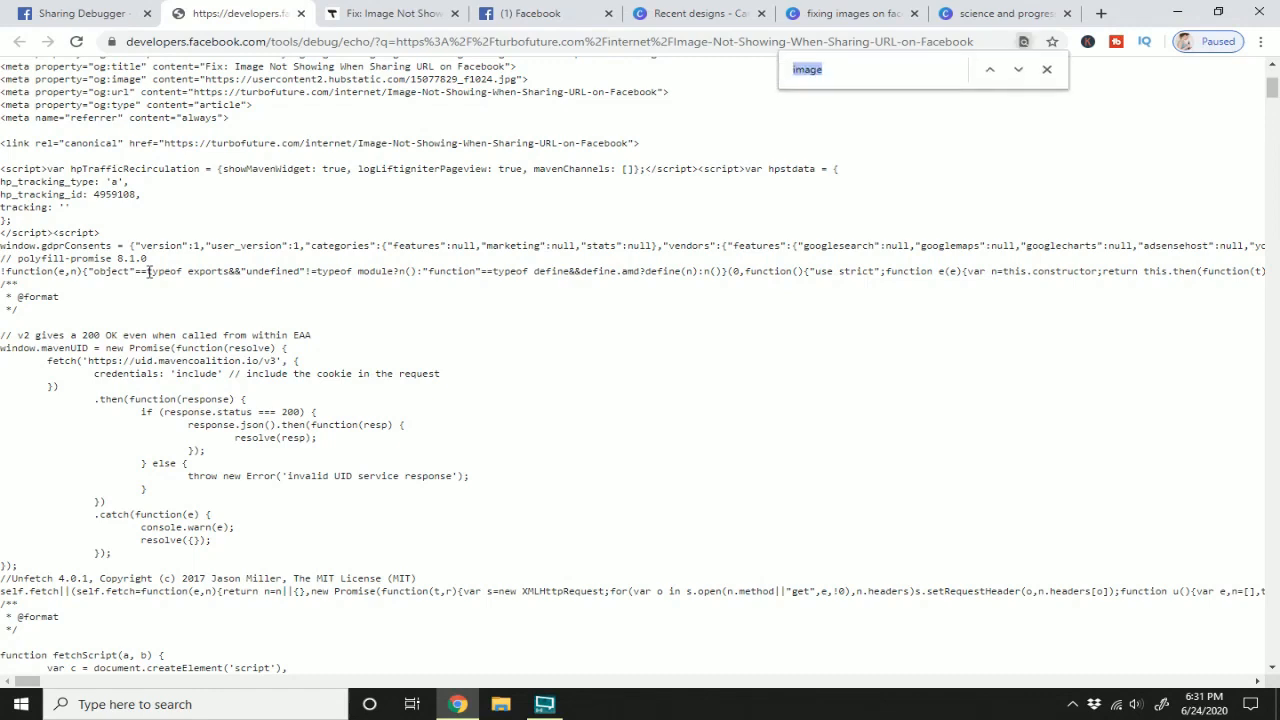
Locate the og:image tag in the scraped source, scrape again to get the new image, and return to the post
text(og)
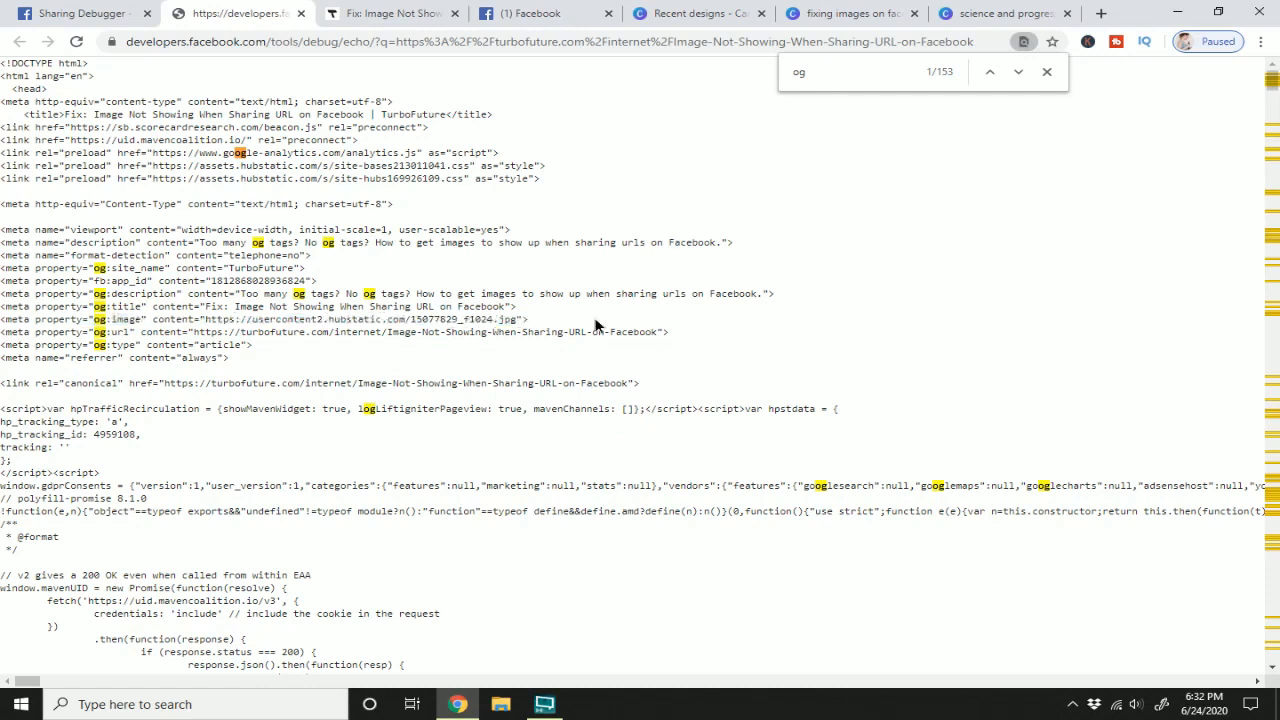
triple_click(270, 318)
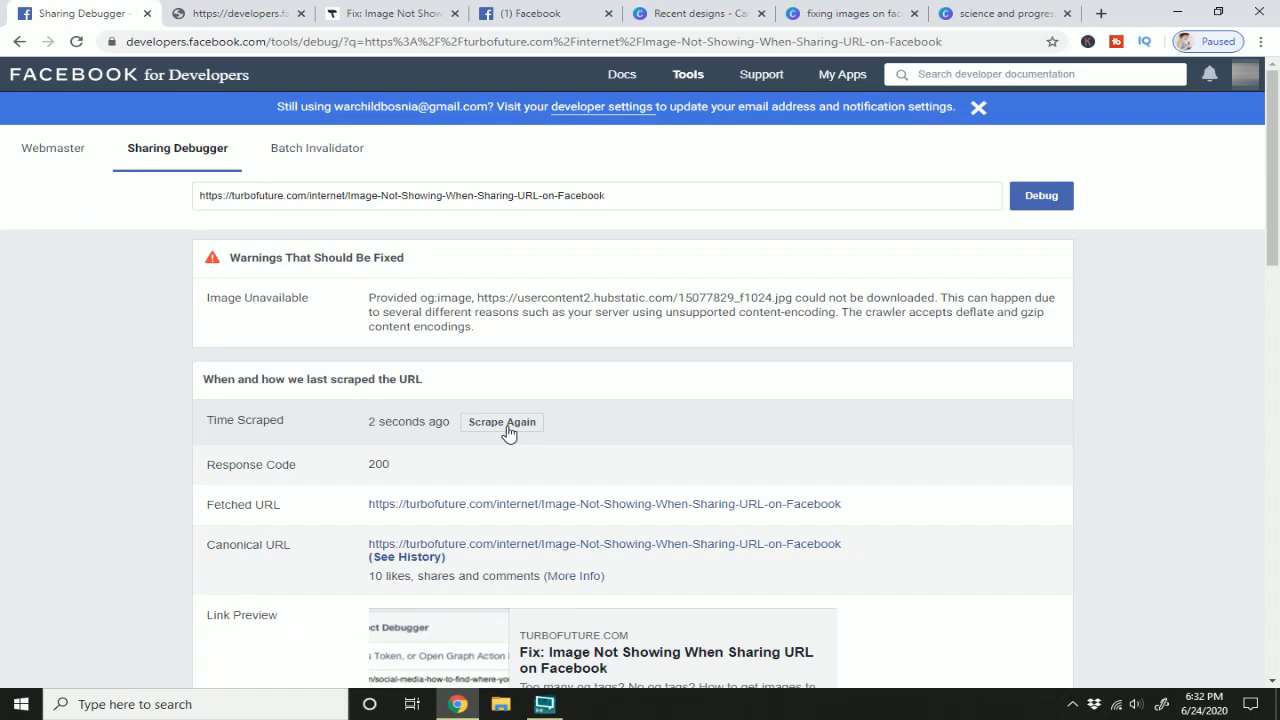
click(976, 108)
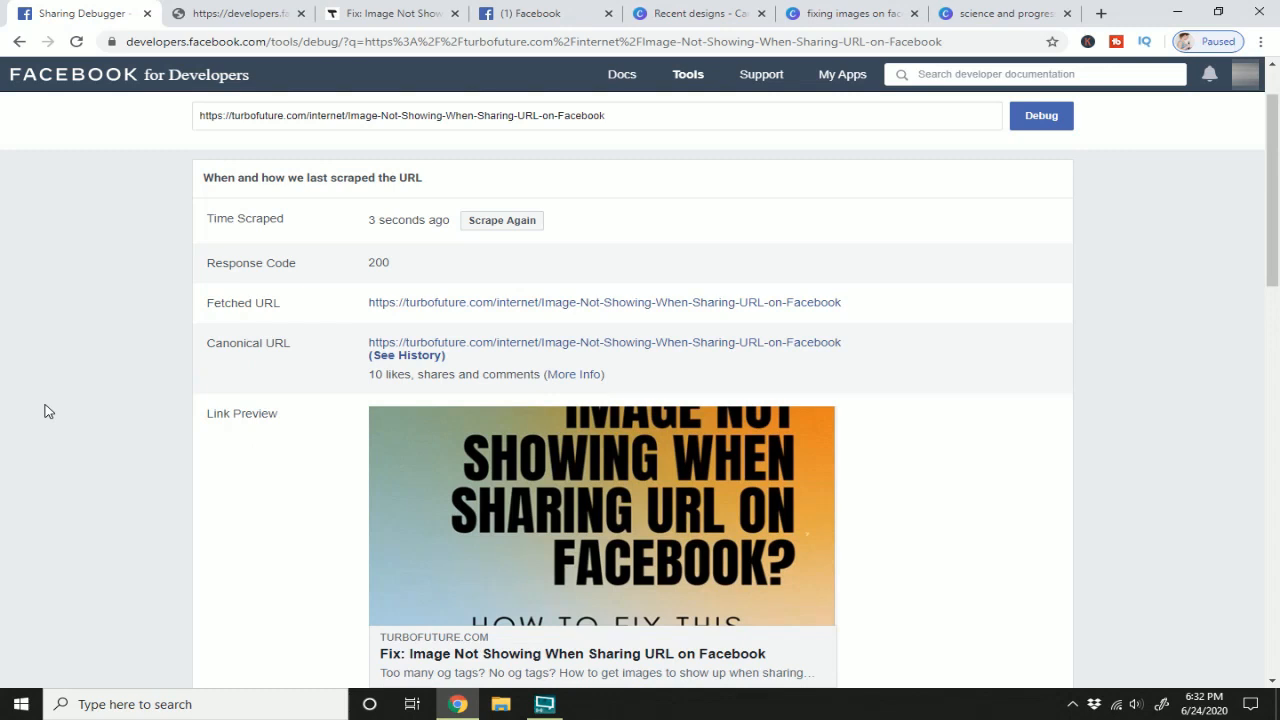
click(544, 12)
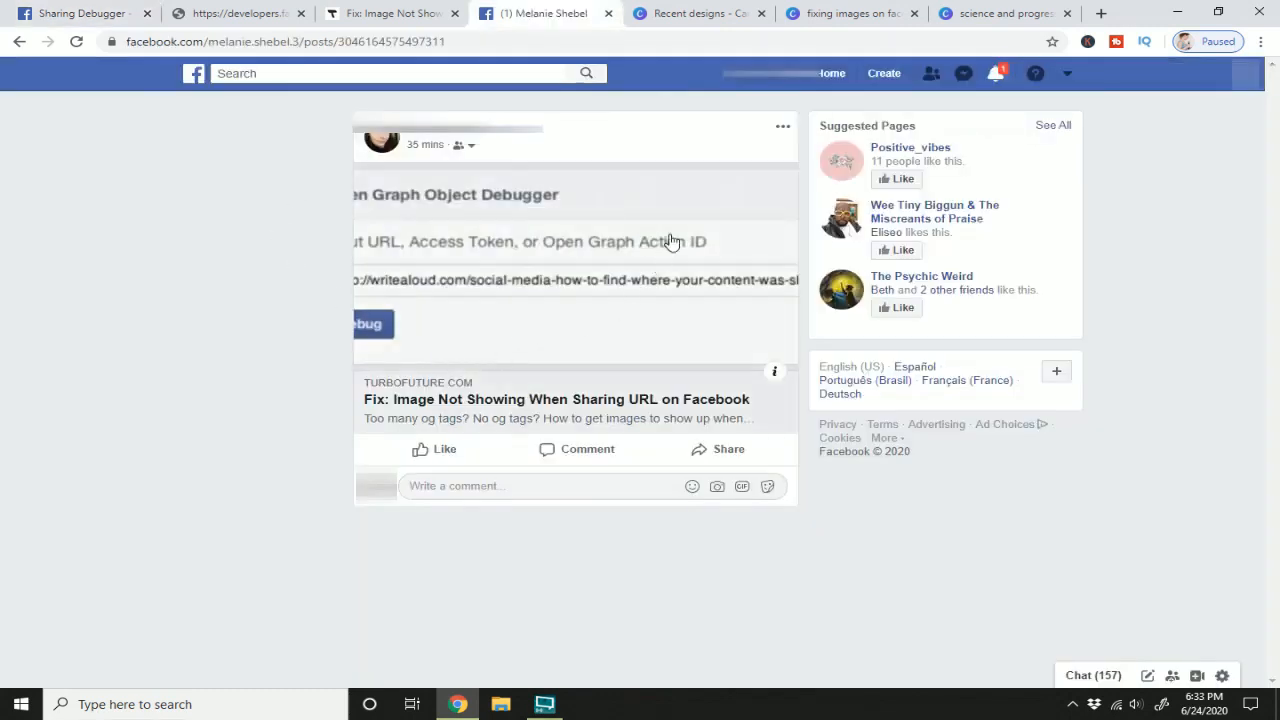
Refresh the post's share attachment and save so the preview shows the new cover image
click(784, 126)
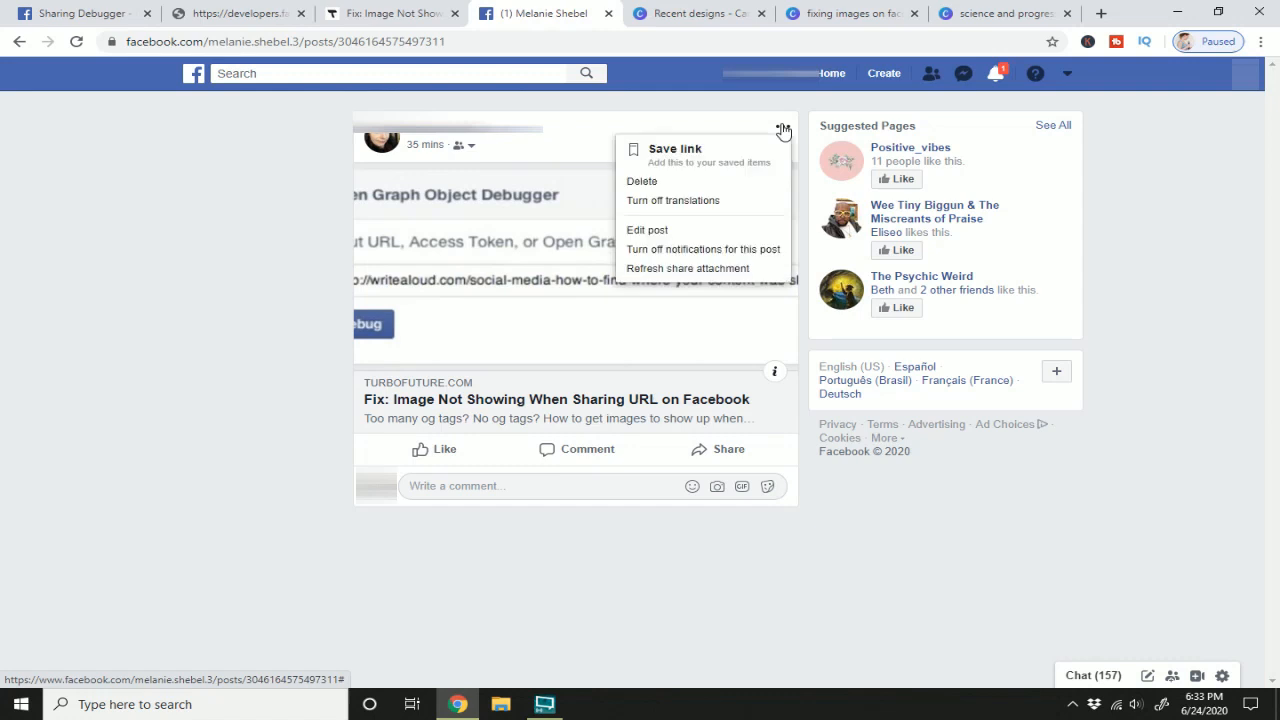
mouse_move(688, 268)
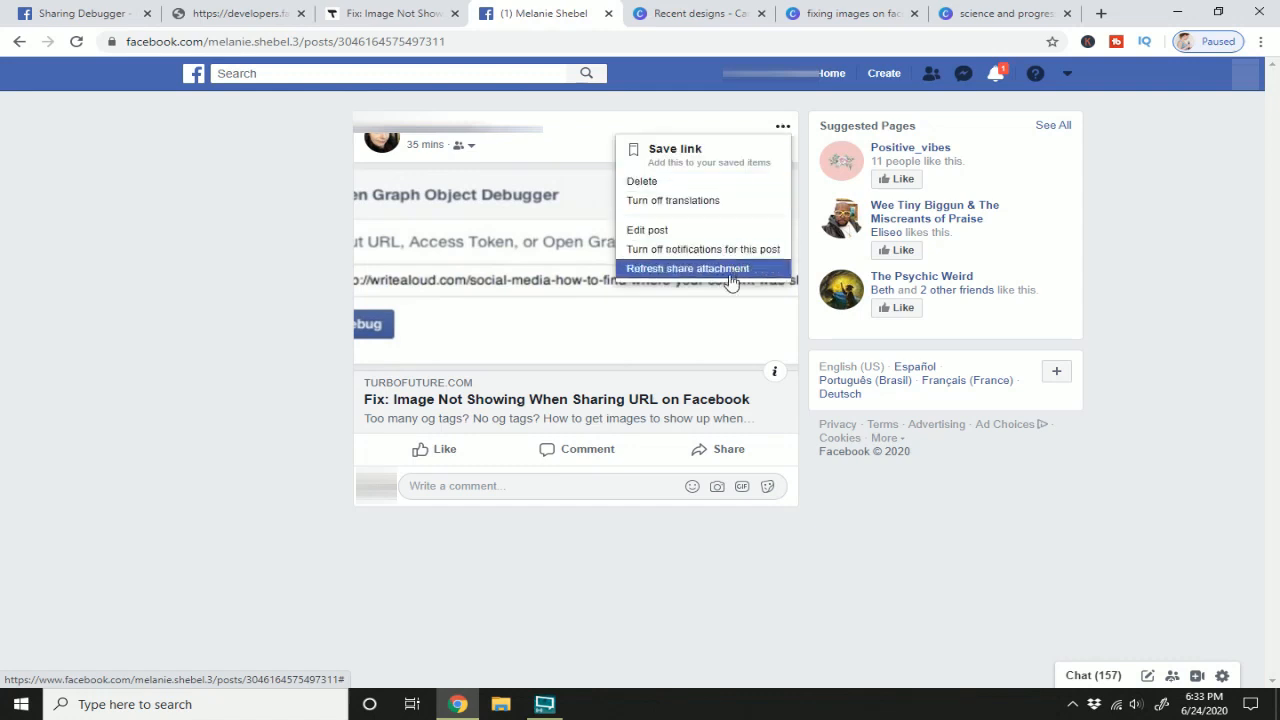
click(688, 268)
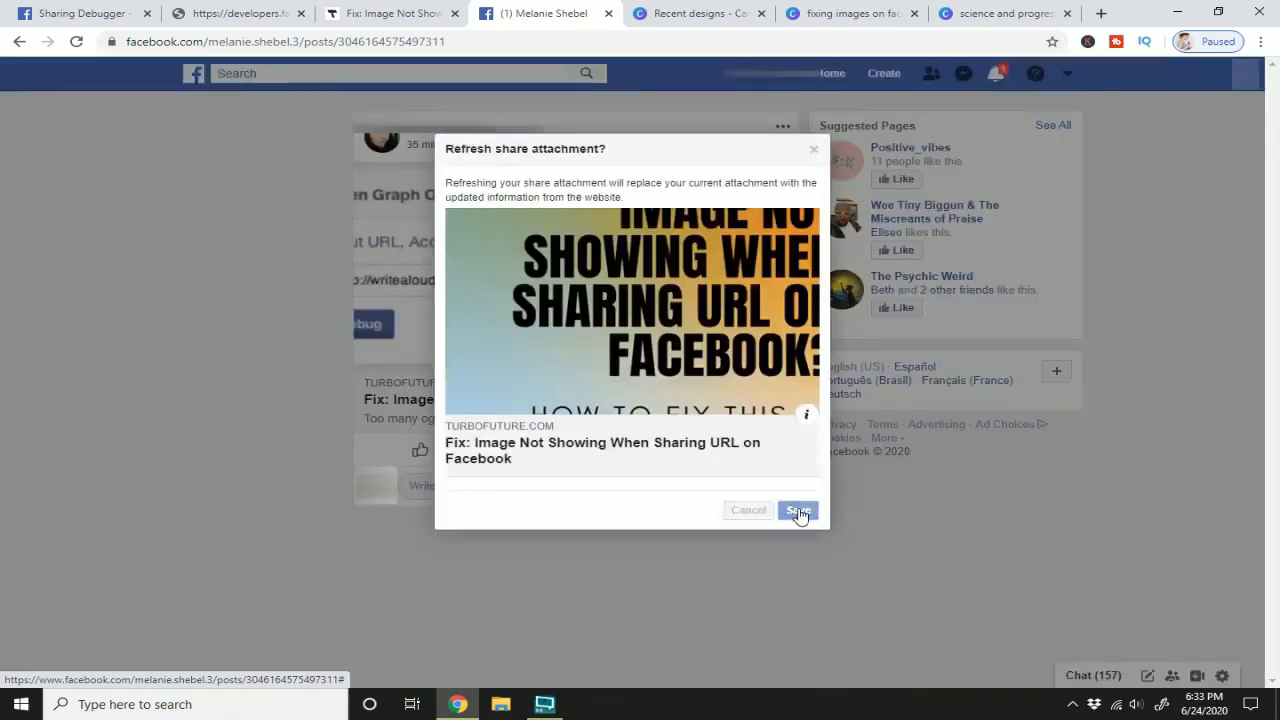
click(796, 510)
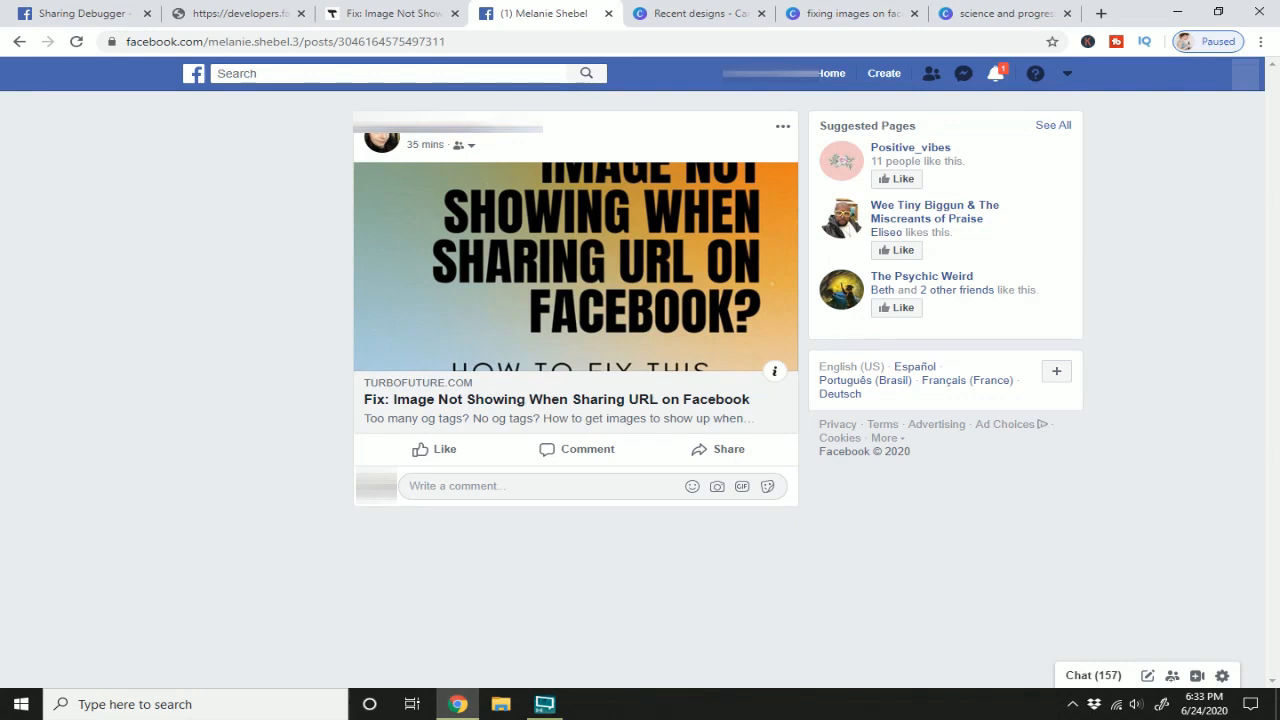
mouse_move(428, 224)
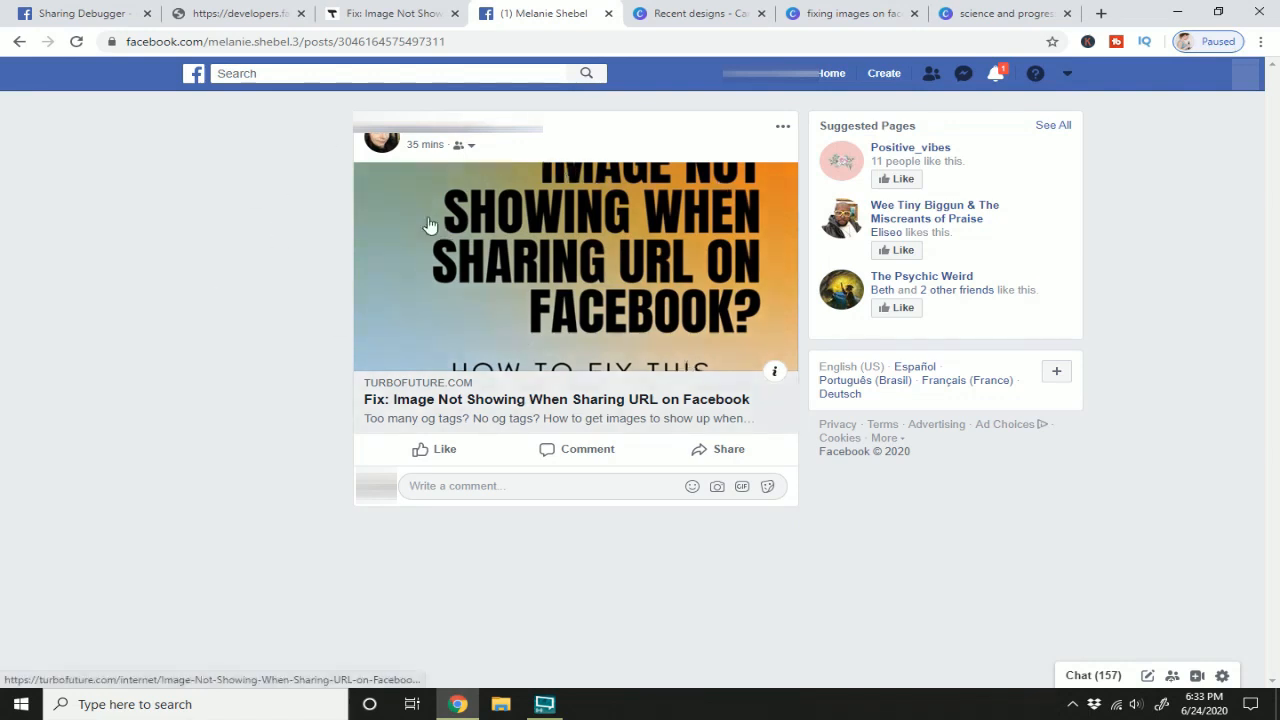